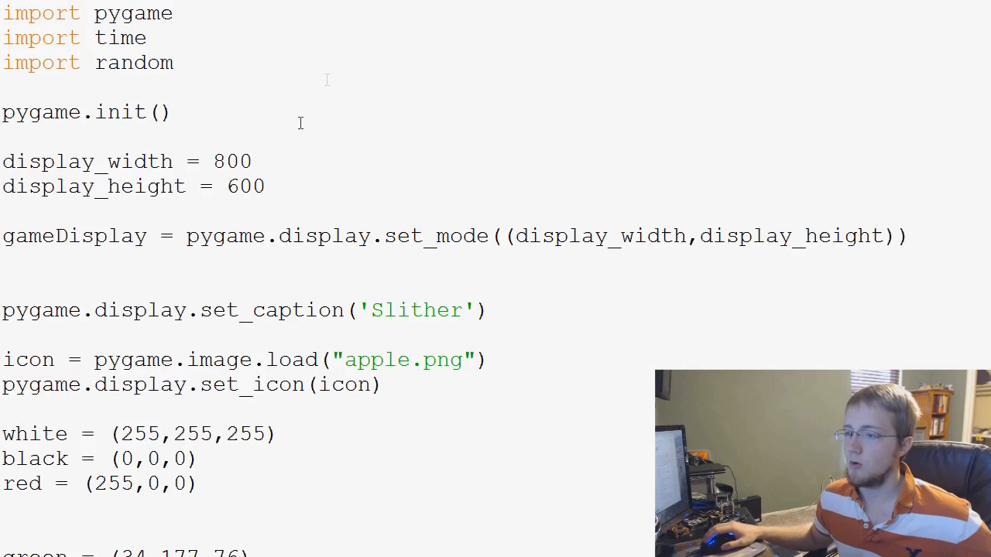
Change the set_caption title from 'Slither' to 'Tanks' and comment out both apple icon lines
scroll(down, 3)
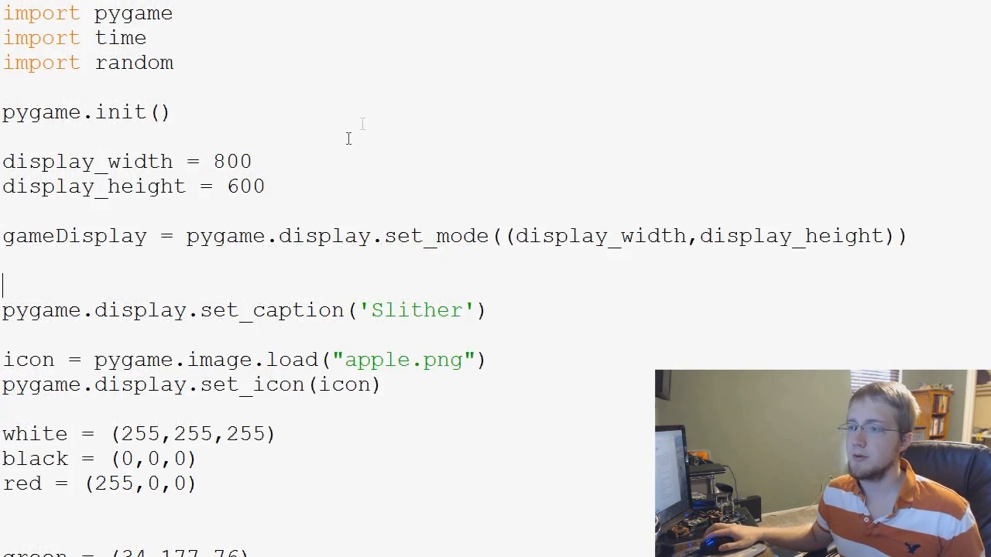
scroll(down, 3)
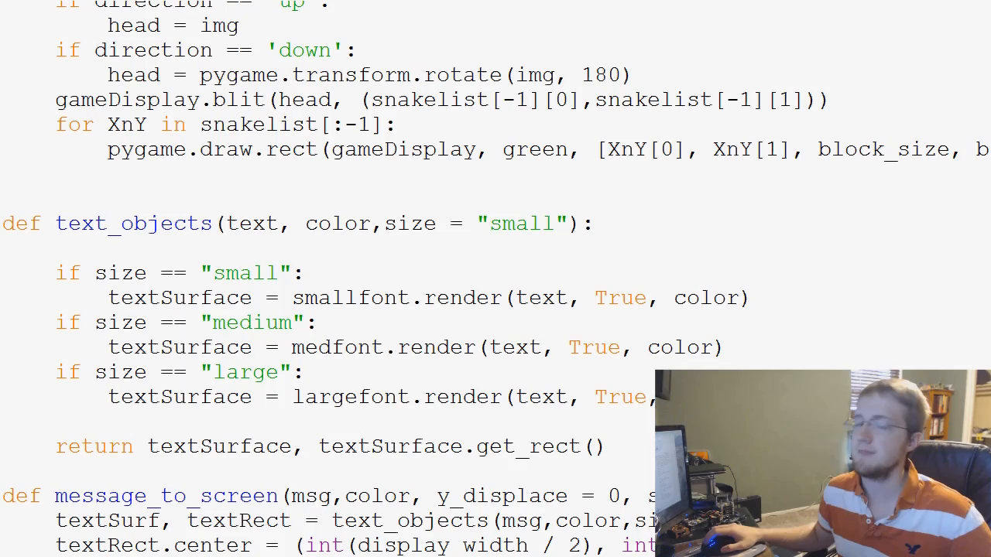
scroll(down, 3)
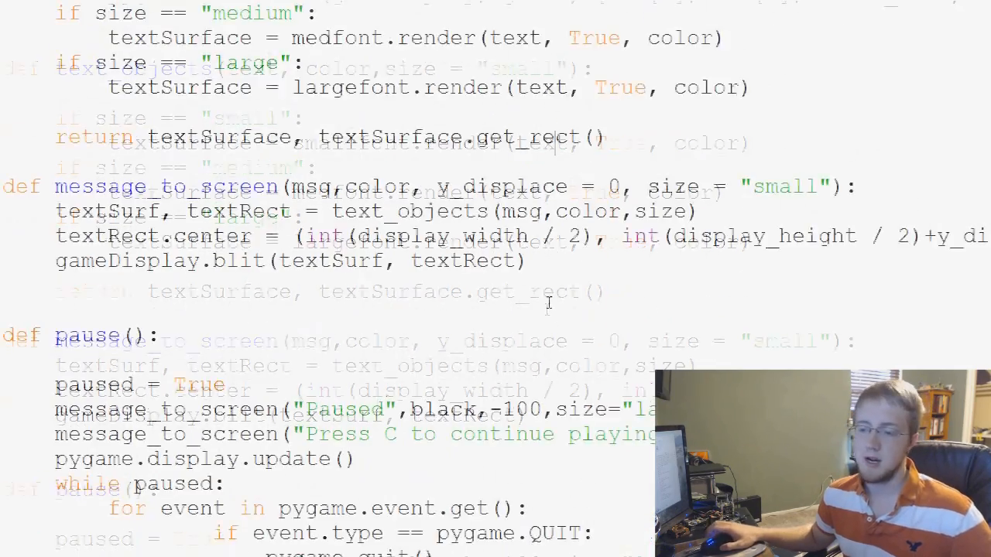
scroll(down, 3)
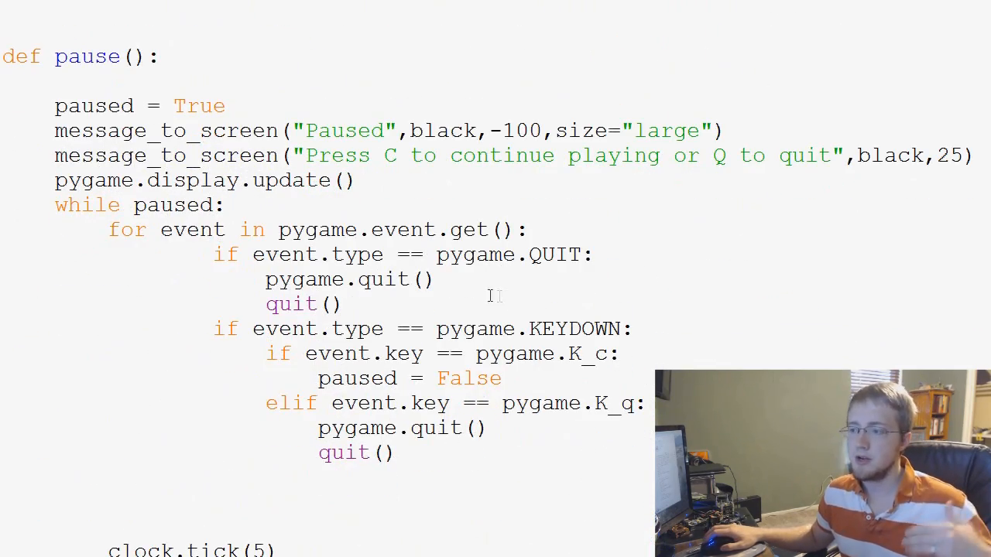
scroll(down, 3)
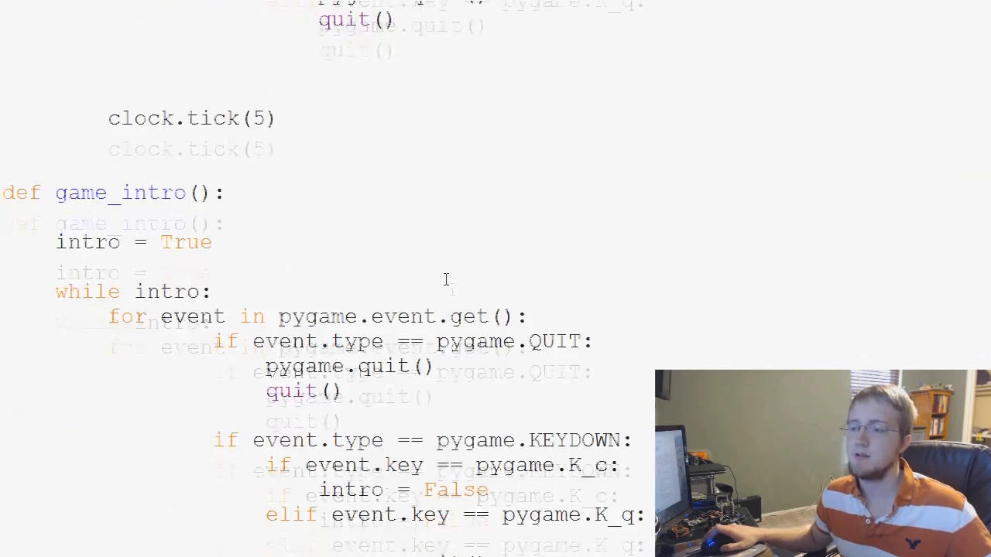
scroll(down, 3)
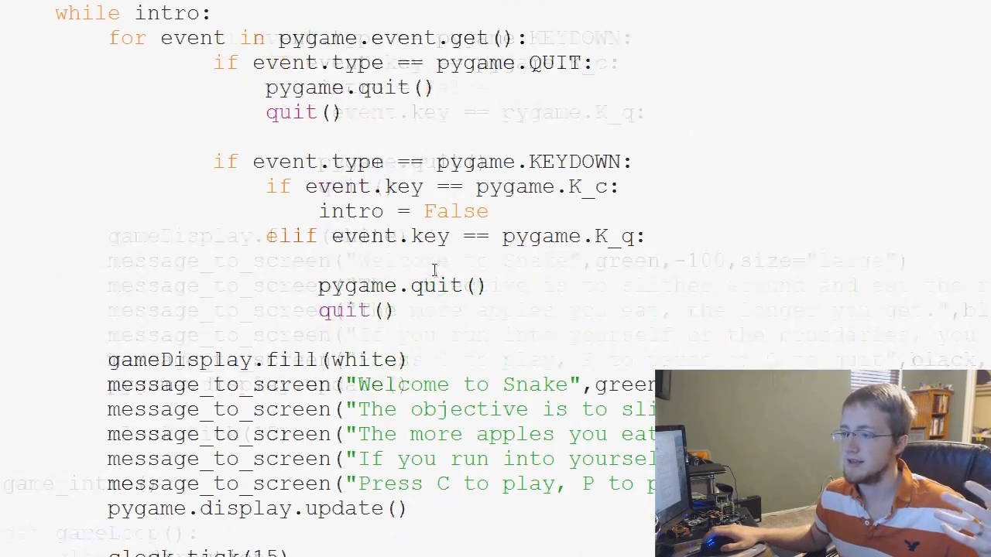
scroll(down, 3)
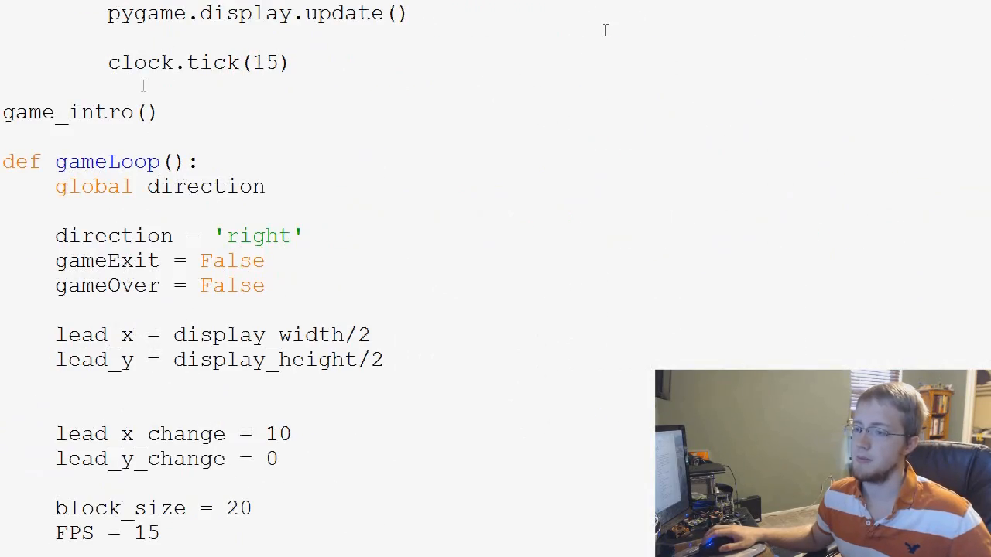
scroll(down, 3)
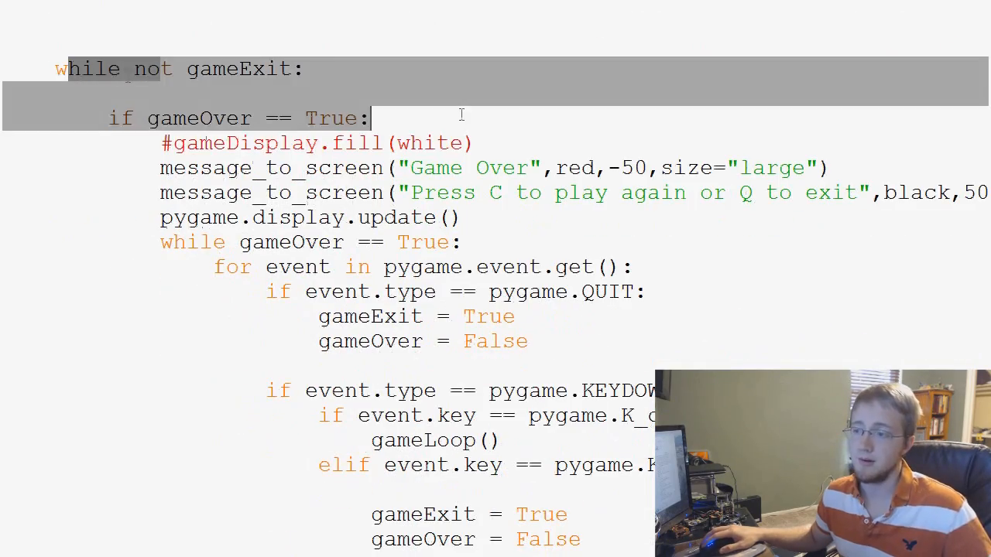
scroll(down, 3)
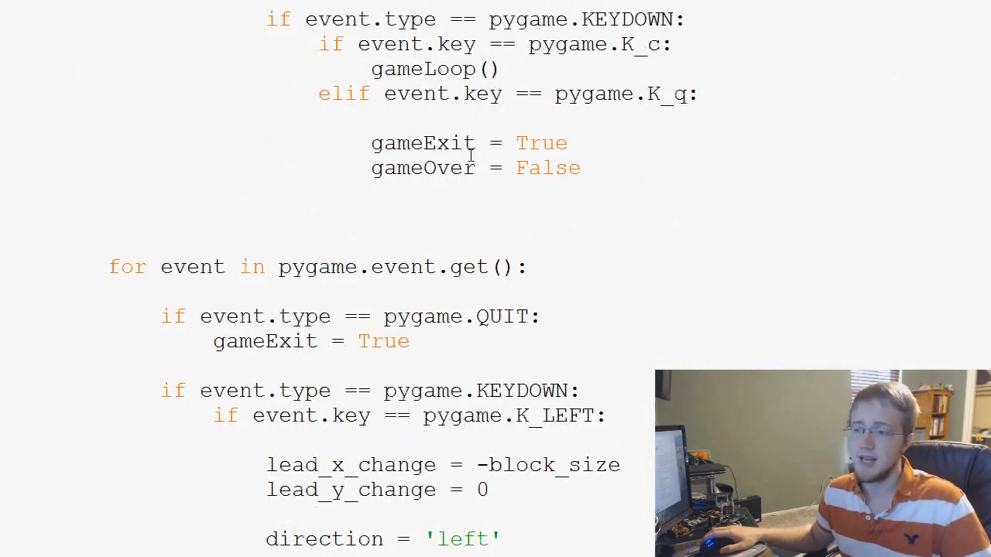
scroll(down, 3)
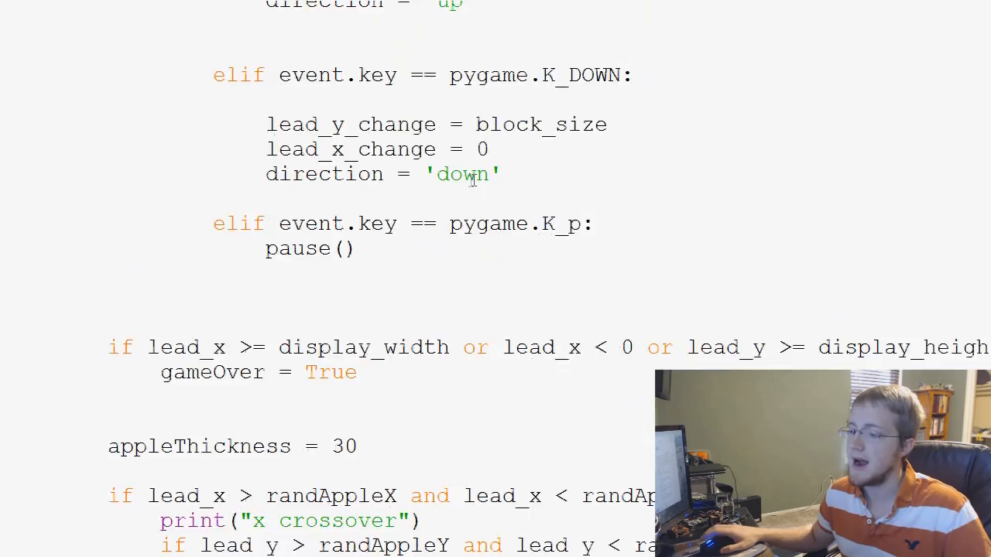
scroll(down, 3)
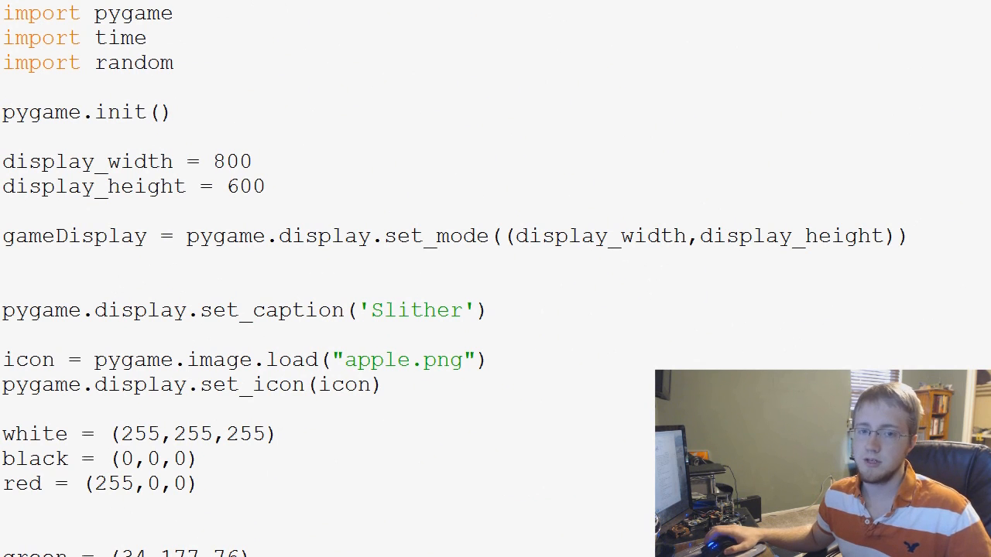
double_click(417, 310)
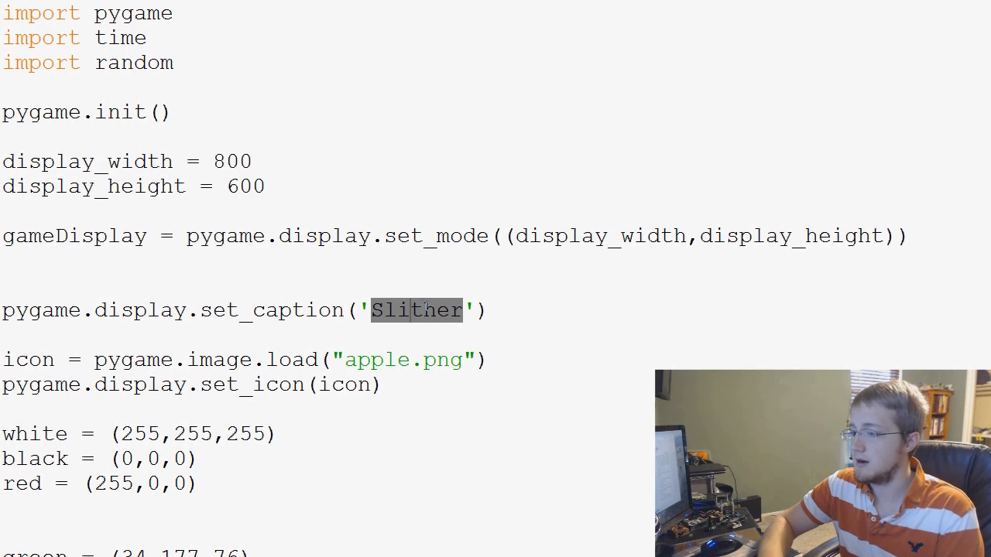
text(T)
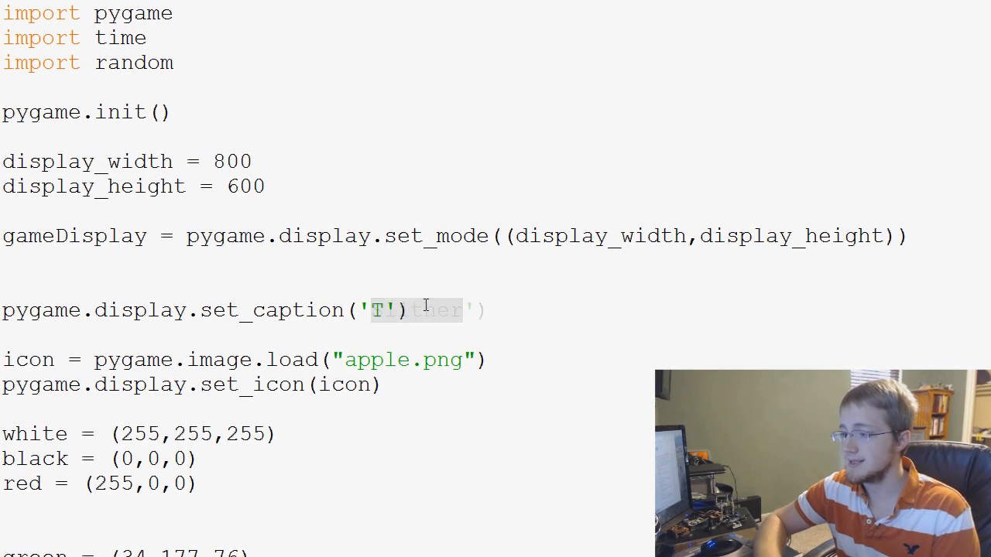
text(Tanks)
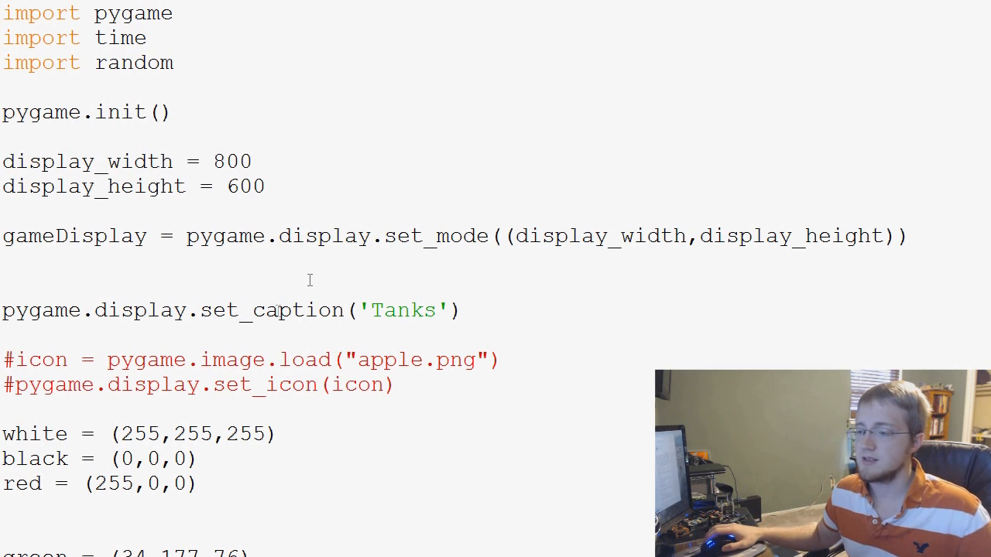
double_click(389, 359)
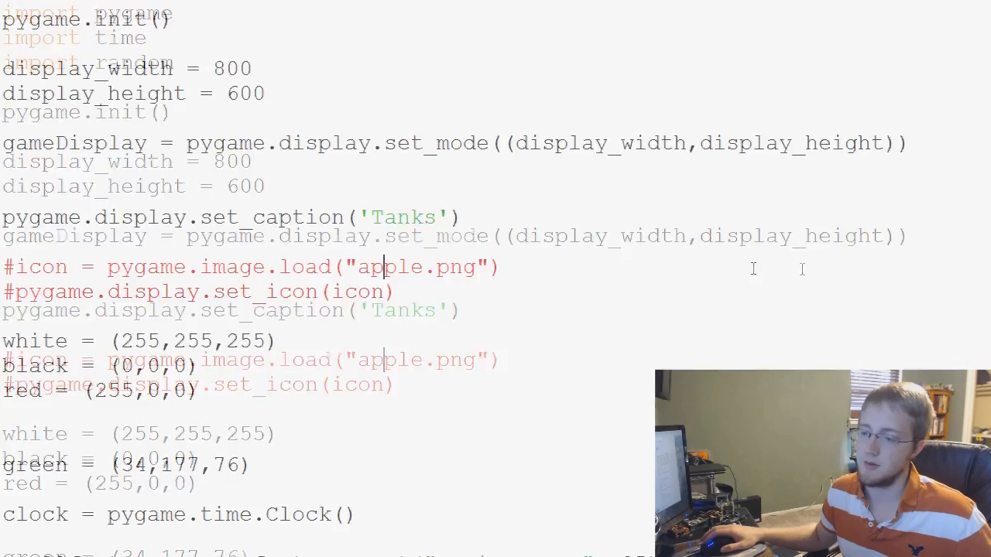
Comment out the img and appleimg load lines with # and delete direction = 'right'
scroll(down, 3)
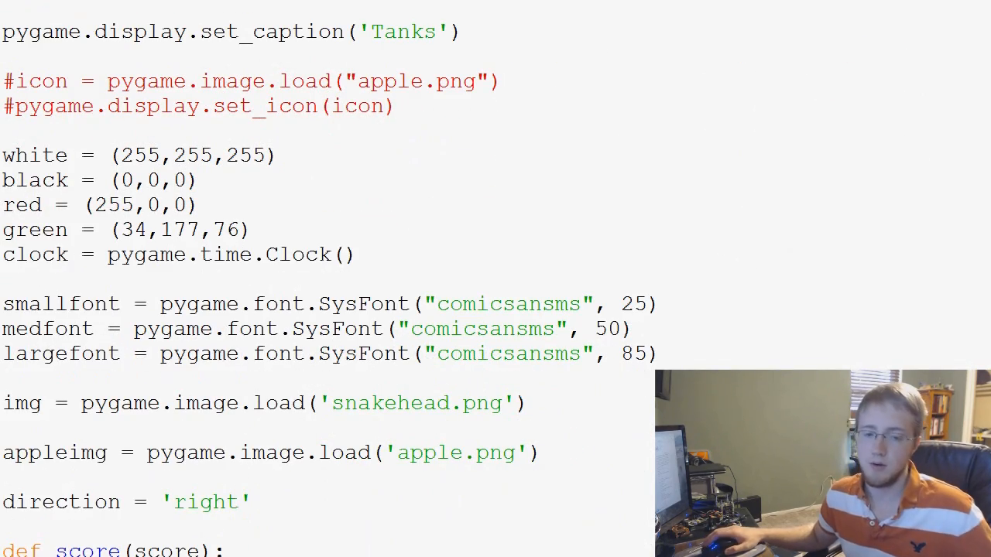
scroll(down, 3)
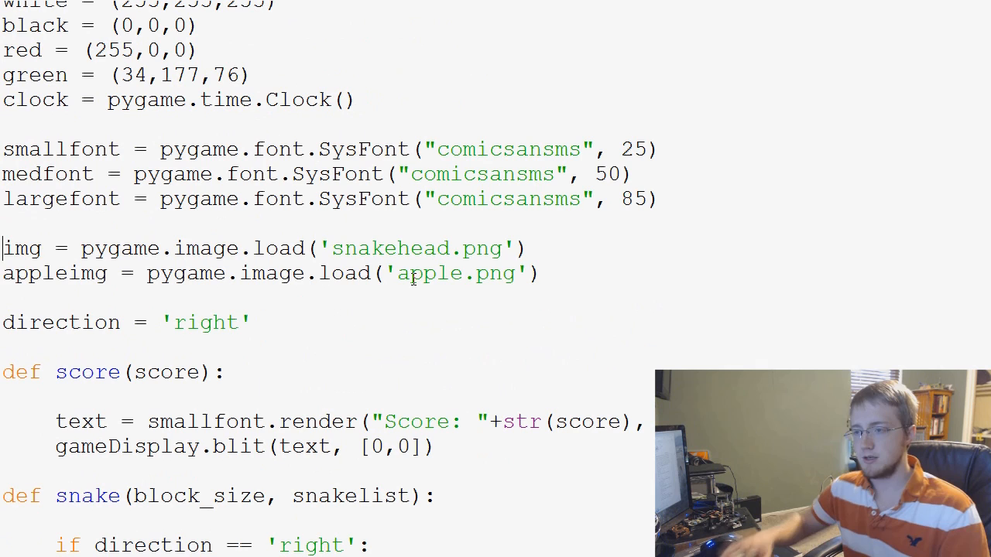
text(#)
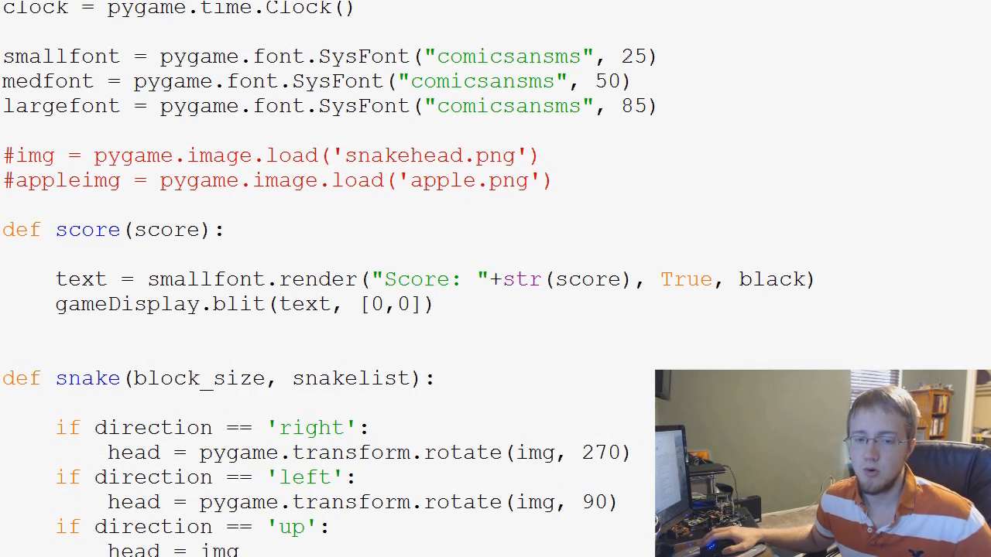
scroll(down, 3)
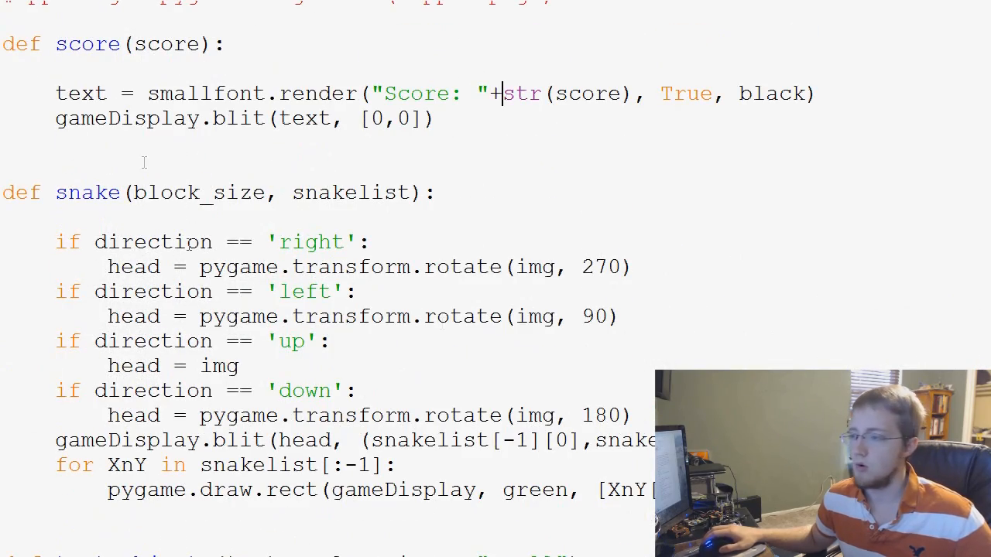
scroll(down, 3)
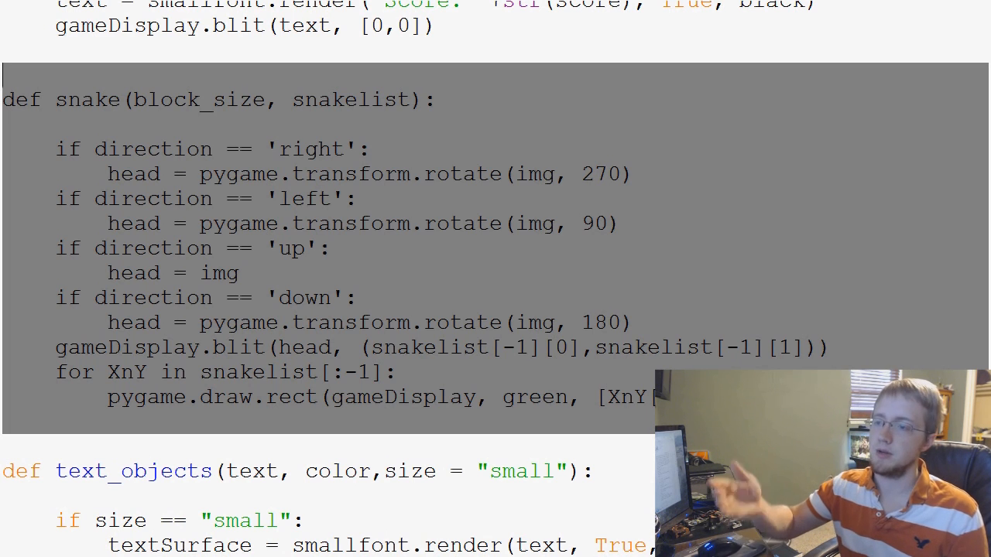
scroll(down, 3)
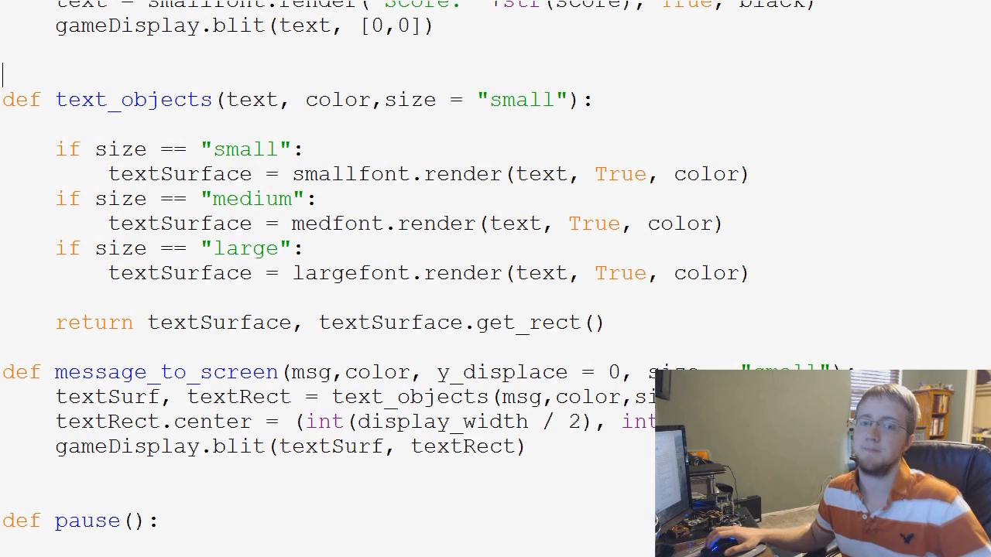
scroll(down, 3)
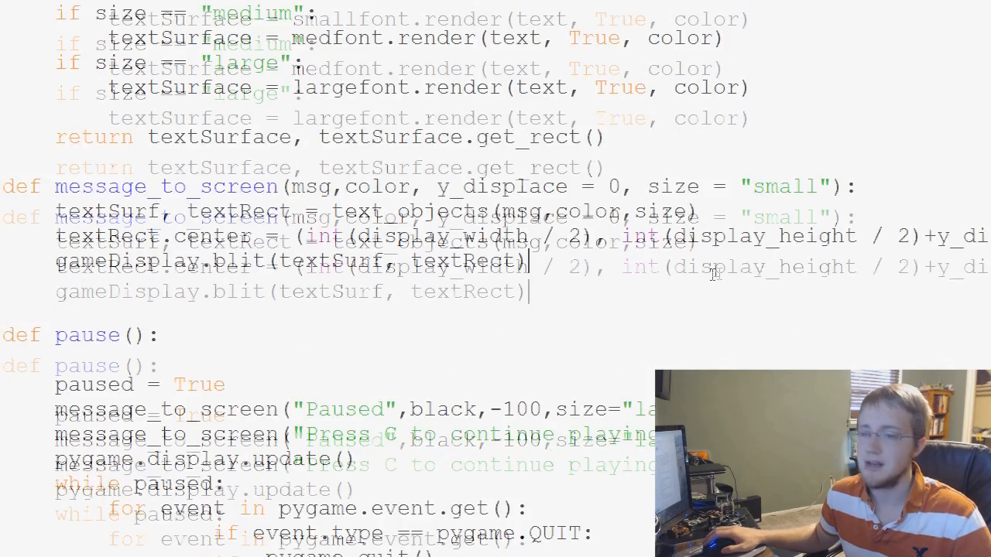
scroll(down, 3)
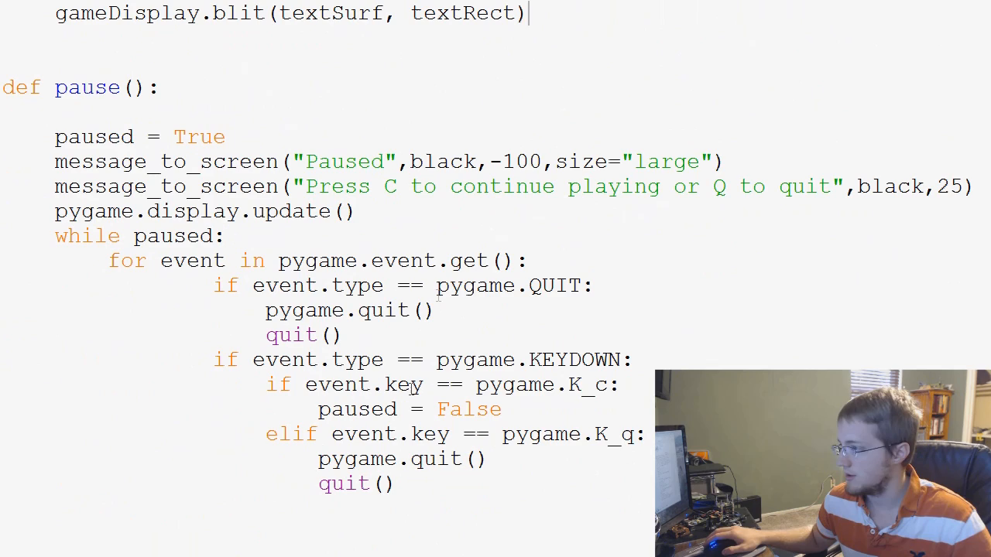
scroll(down, 3)
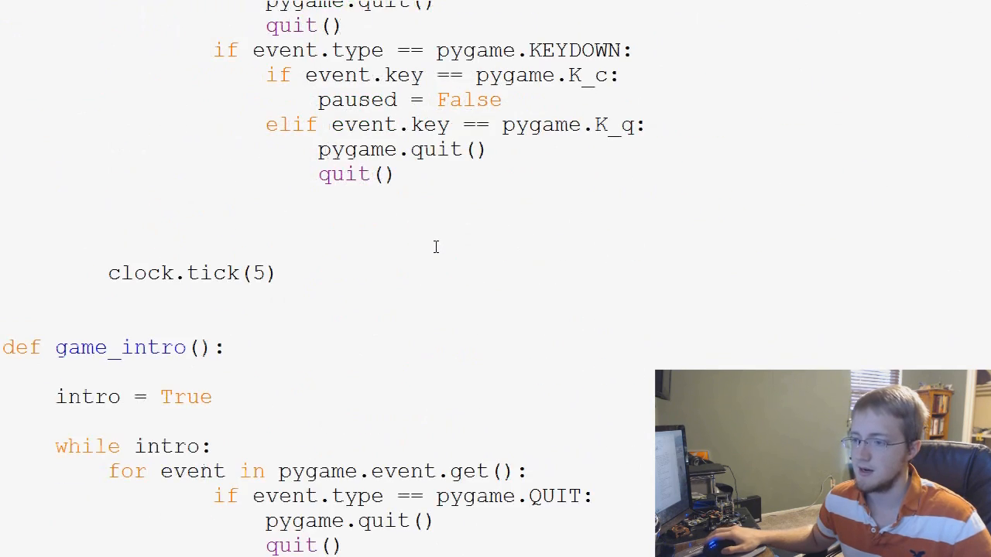
Change the intro title message to 'Welcome to Tanks!'
scroll(down, 3)
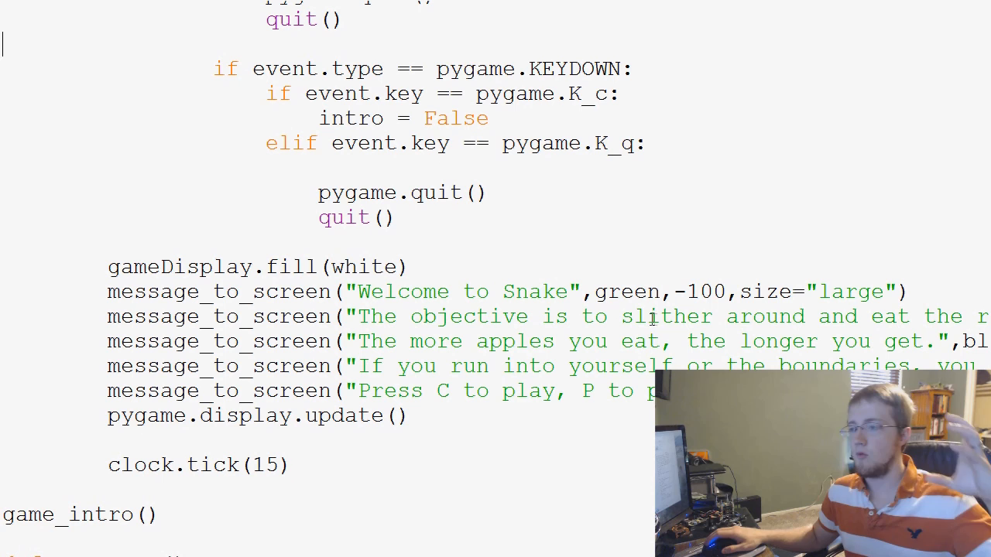
mouse_move(522, 272)
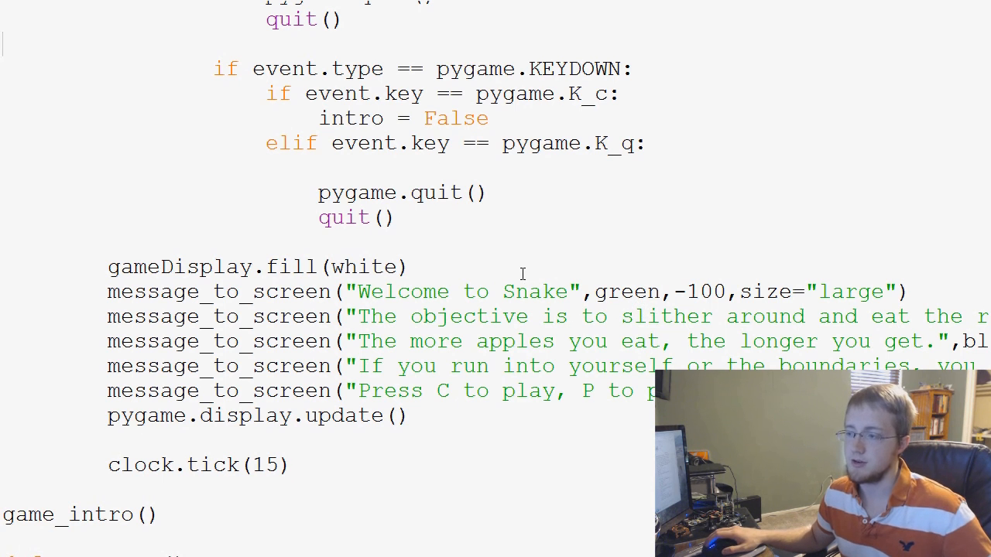
double_click(463, 291)
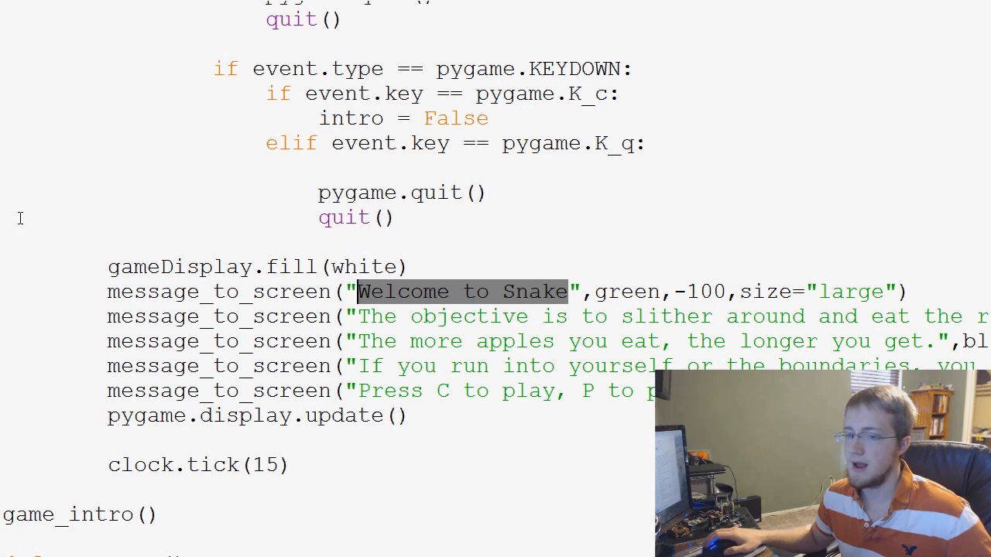
text(W)
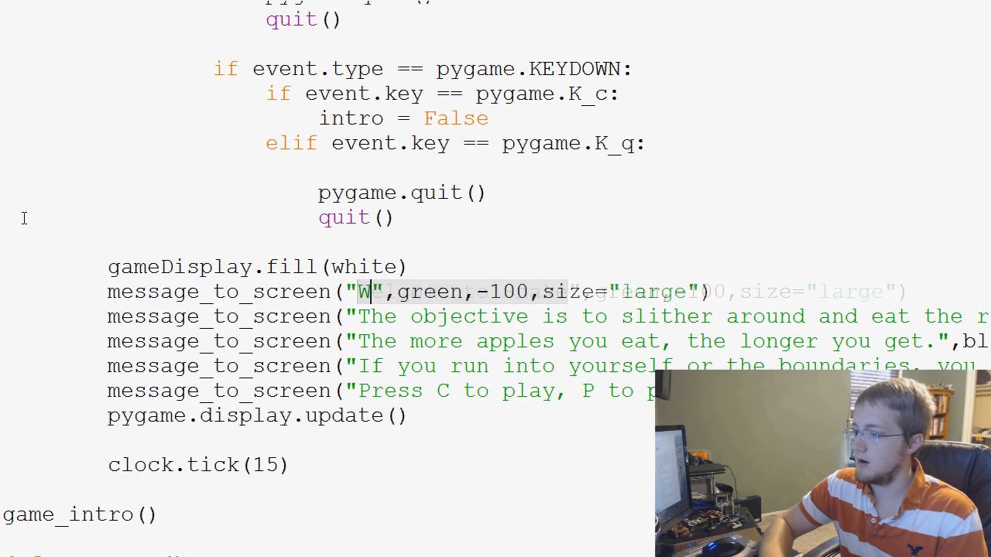
text(Welcome to Tanks)
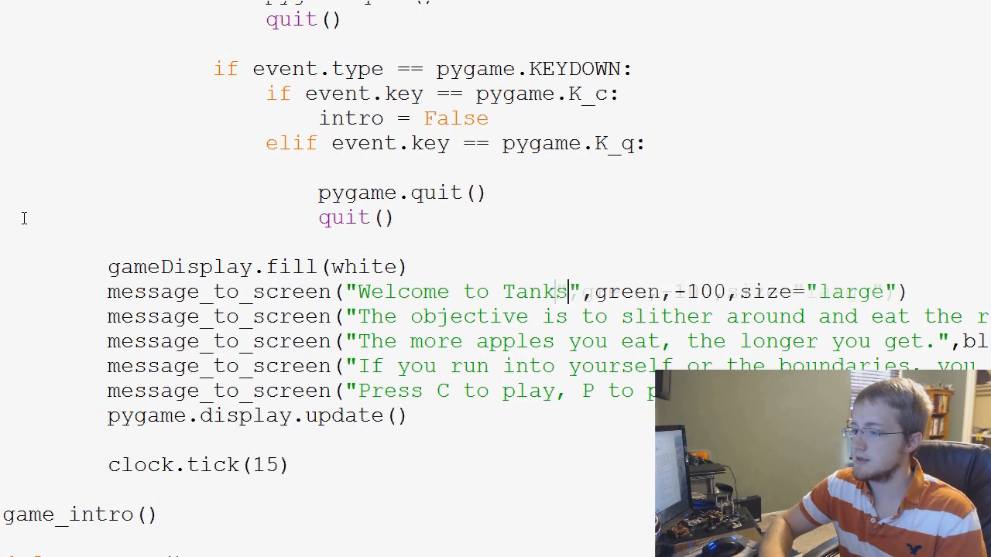
text(!)
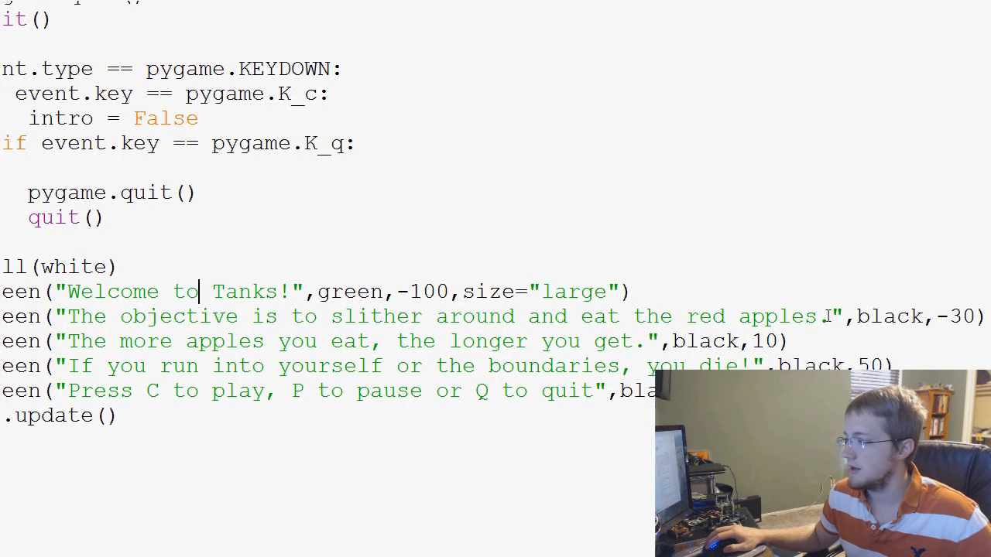
Rewrite the objective lines to shoot and destroy the enemy tank before it destroys you
drag(344, 316, 829, 316)
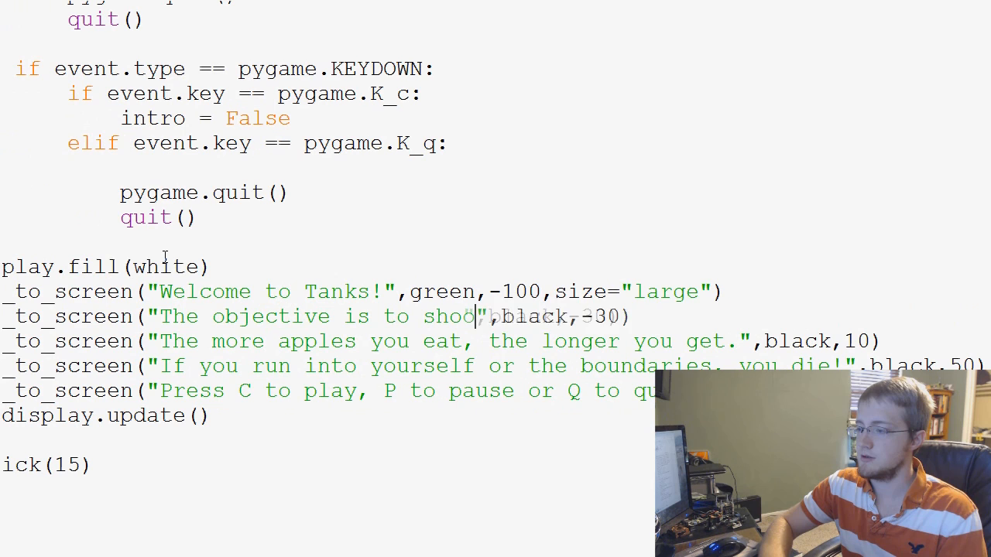
text(and destroy!)
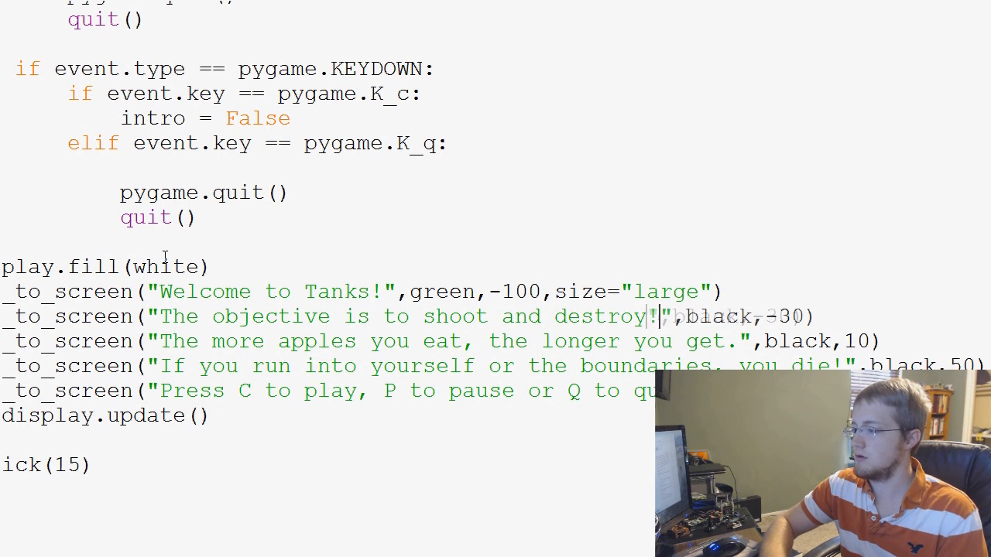
drag(422, 340, 735, 341)
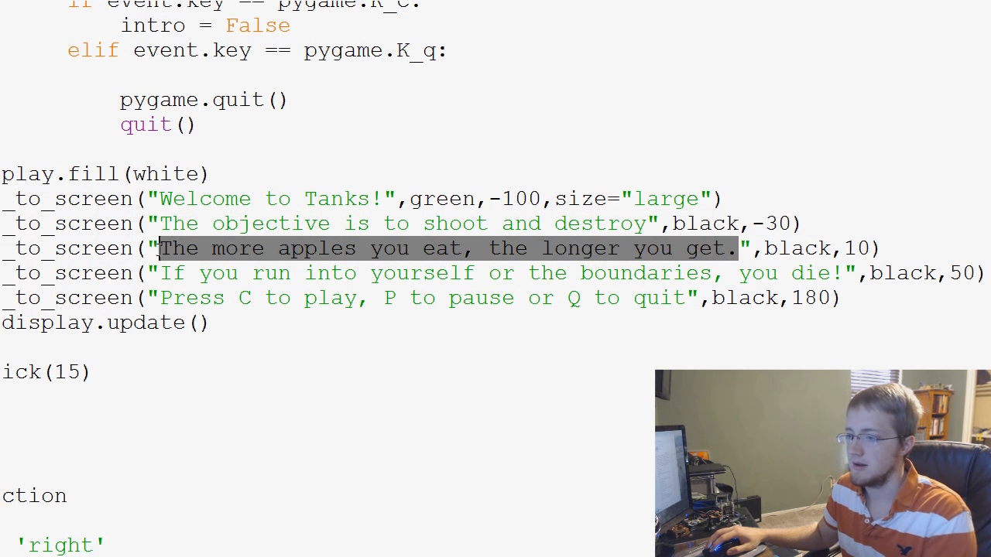
text(the enemy tank bef)
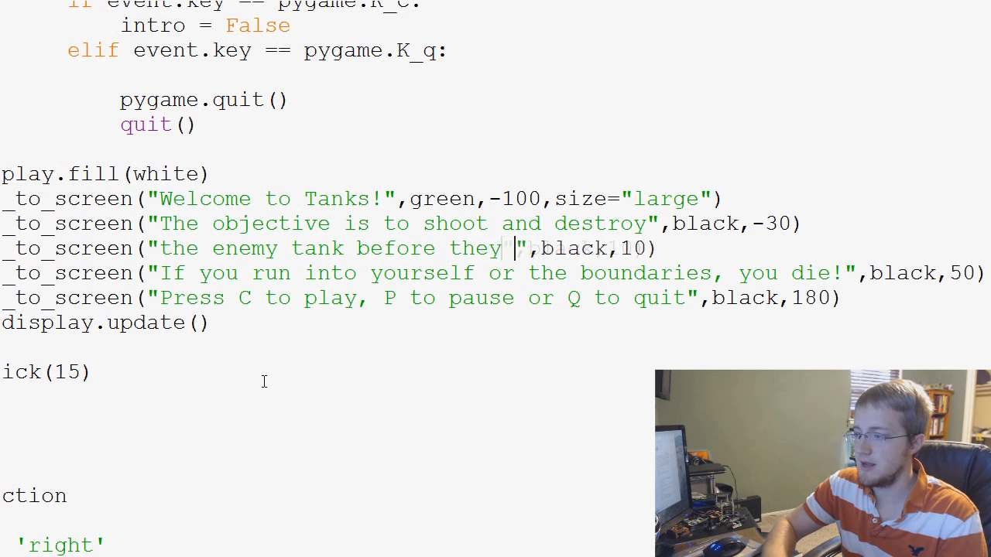
text(destroy you.)
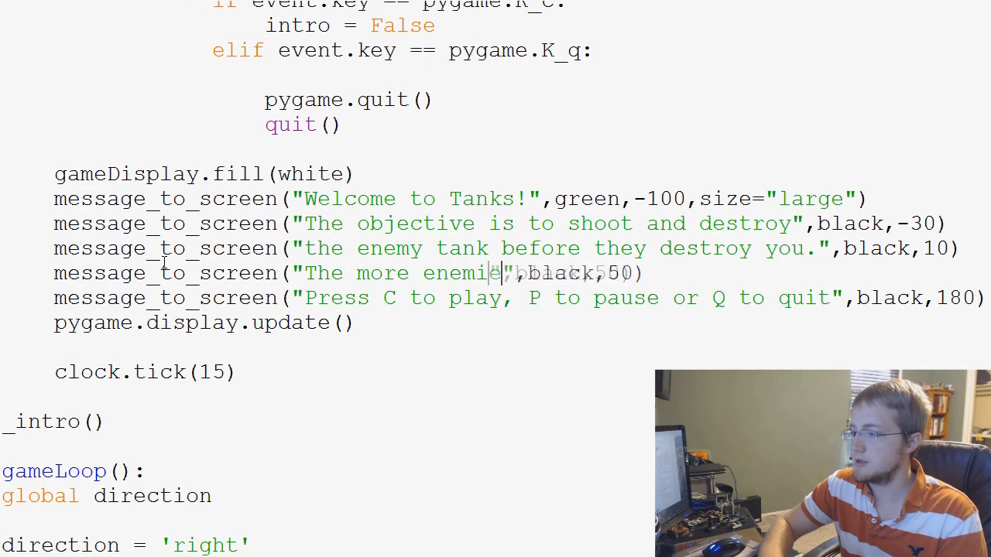
text(you destroy)
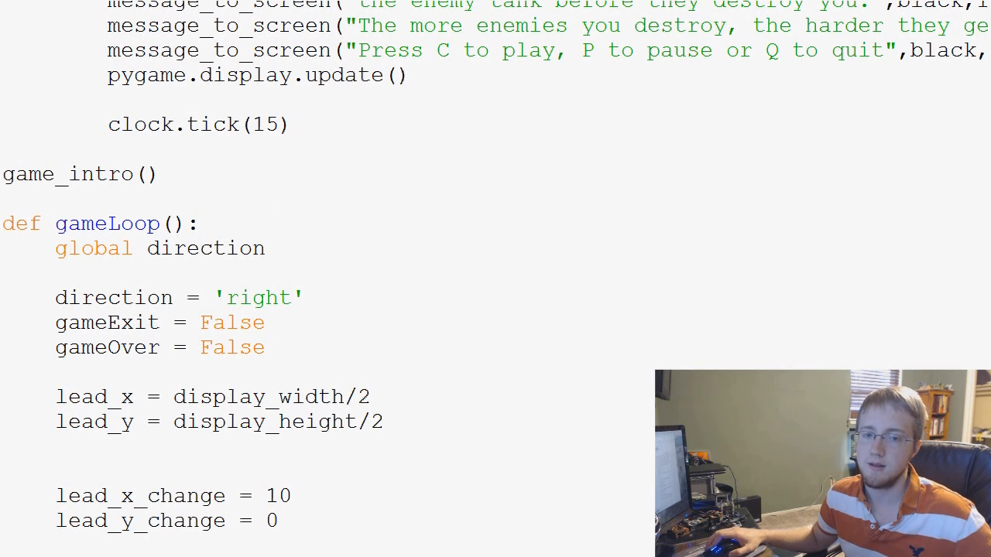
Delete the lead_x/lead_y, change, block_size, randApple and snakeList lines from gameLoop
scroll(down, 3)
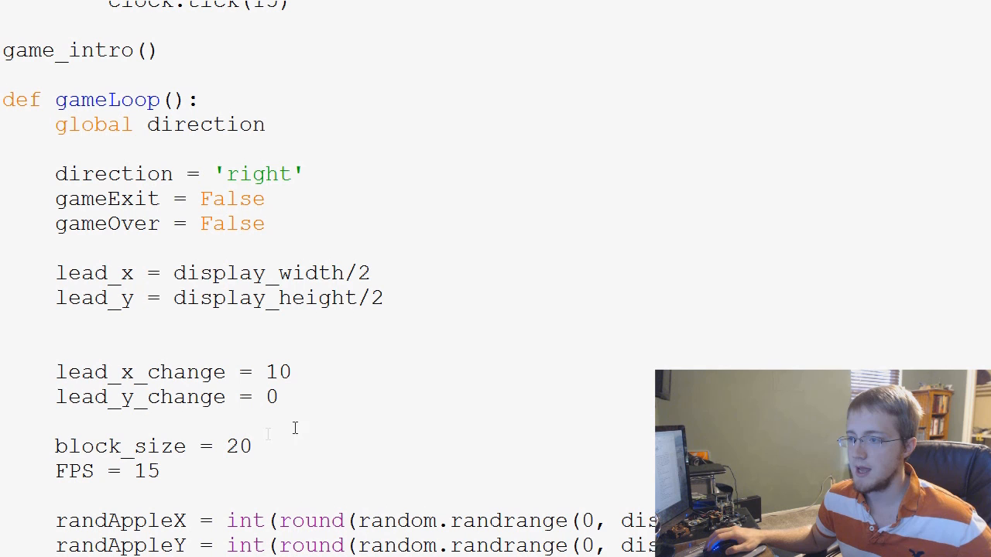
drag(56, 272, 251, 446)
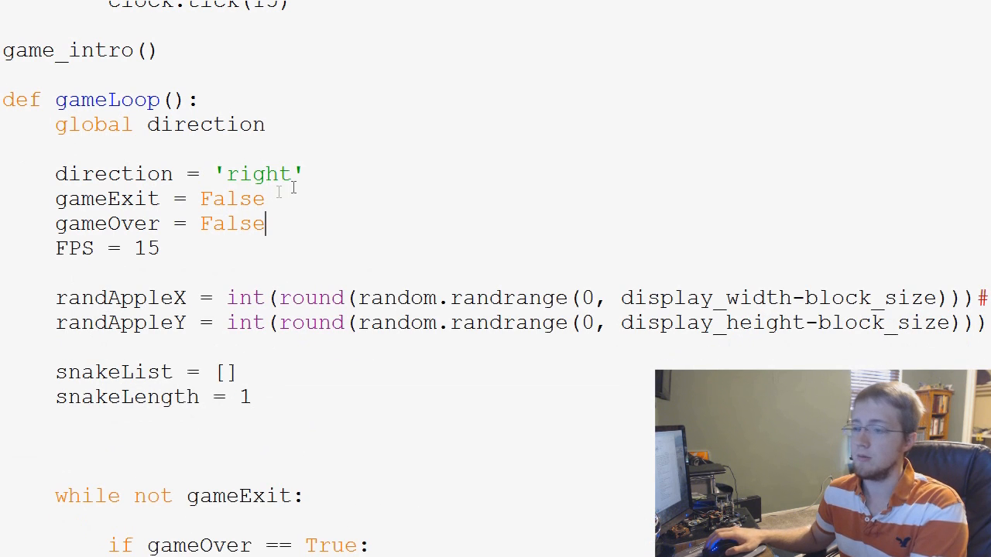
drag(56, 273, 248, 397)
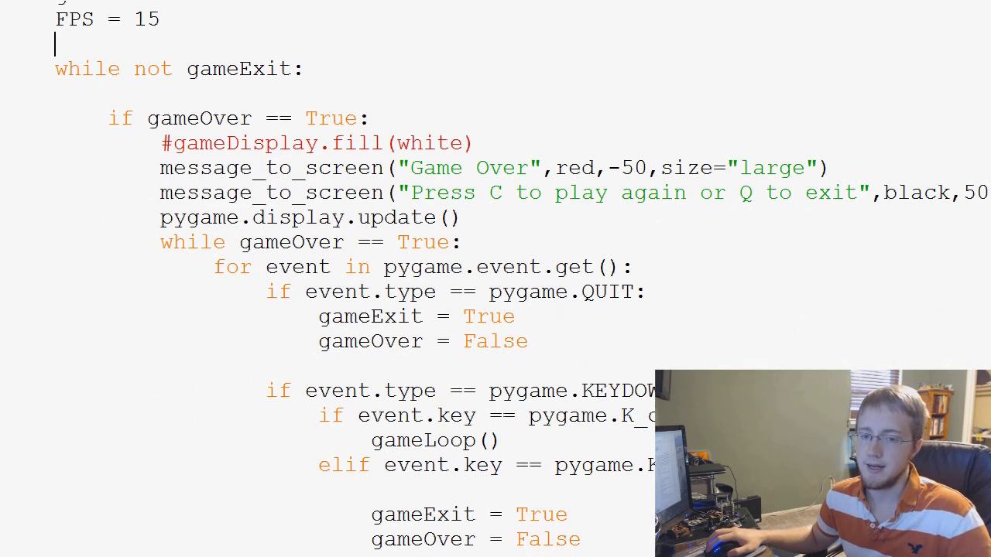
scroll(down, 3)
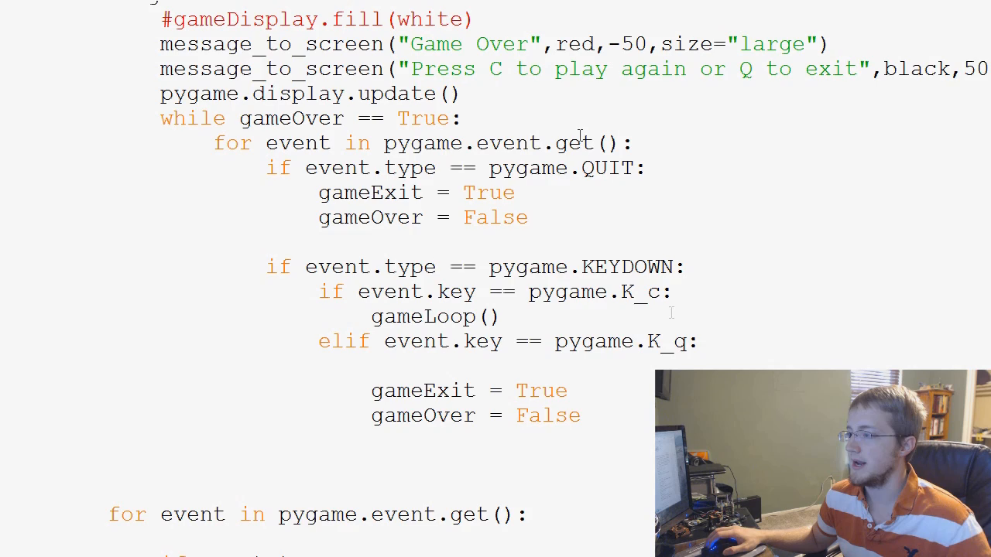
scroll(down, 3)
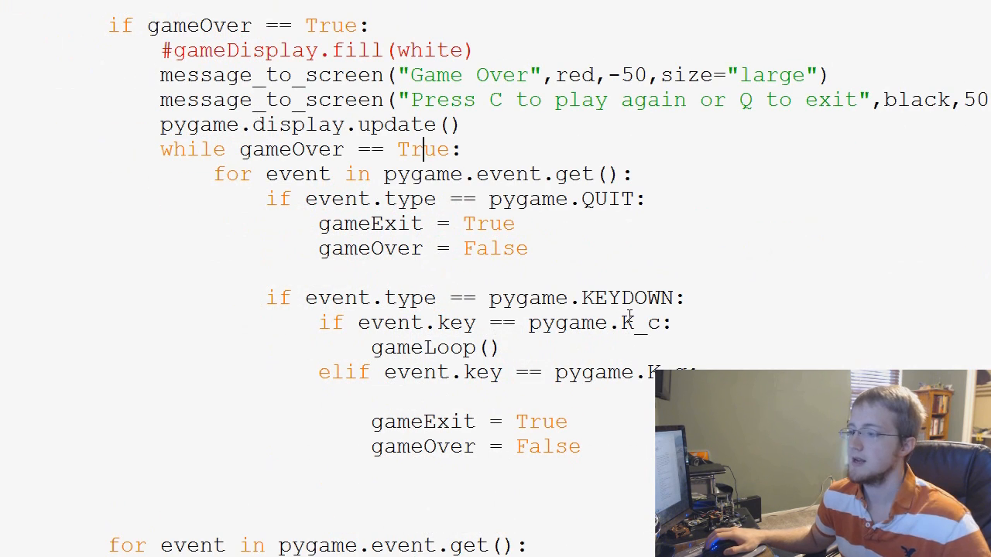
double_click(627, 322)
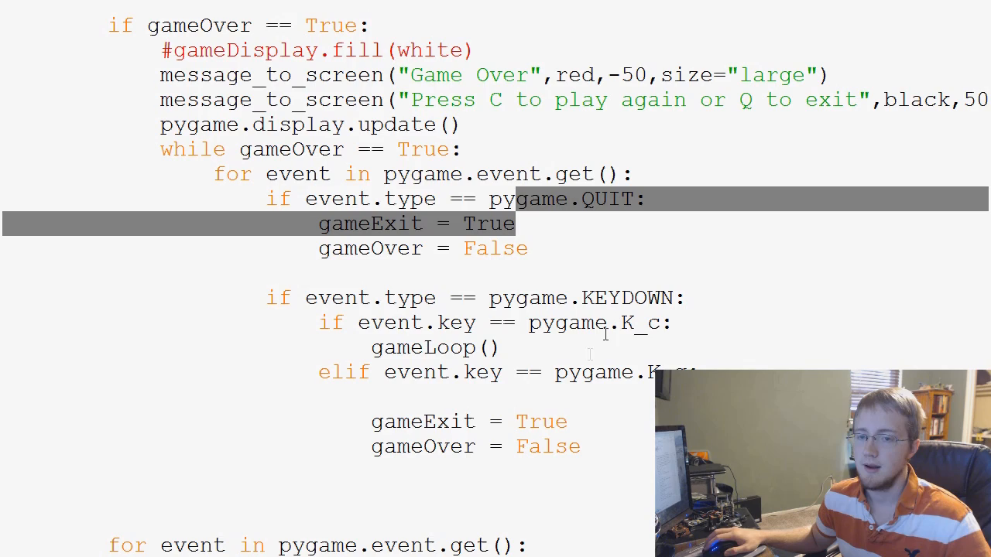
scroll(down, 3)
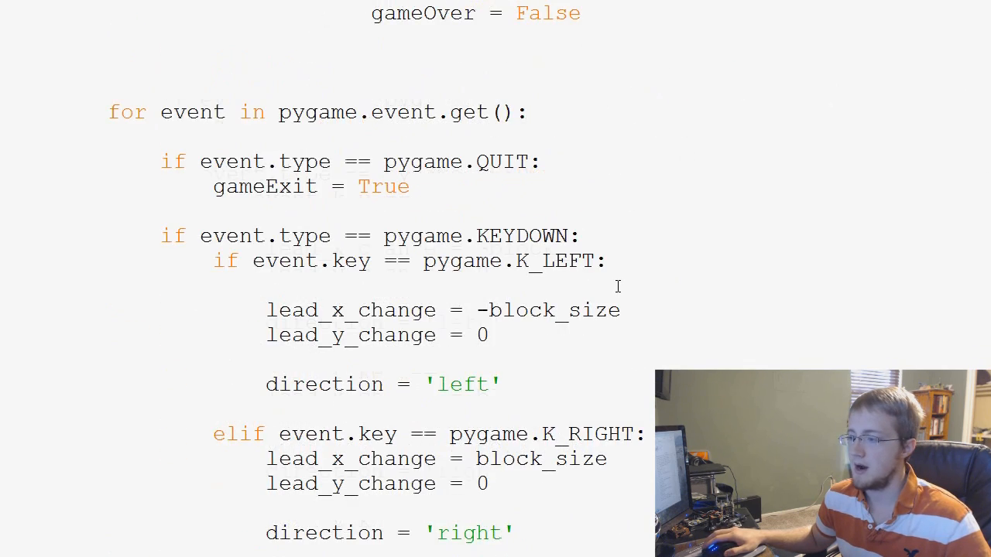
scroll(down, 3)
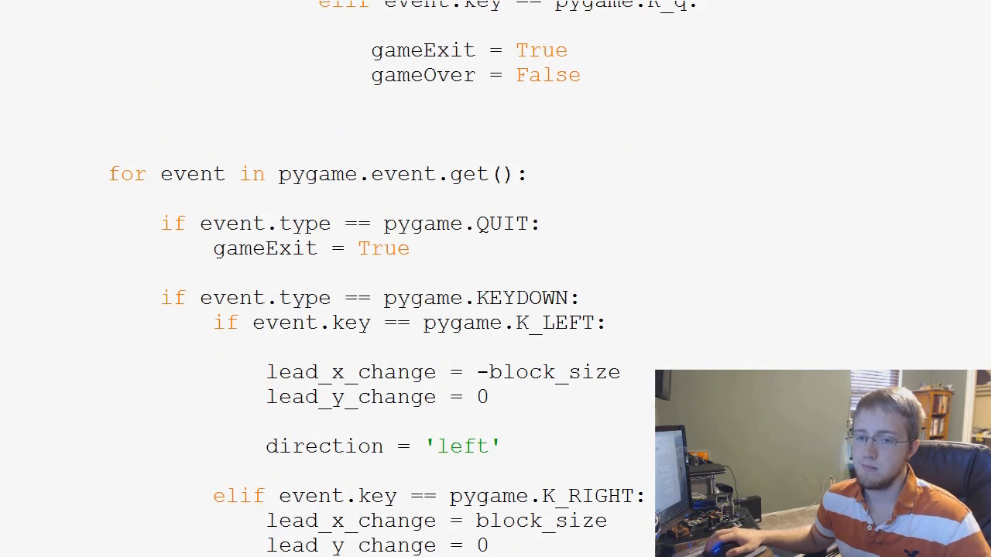
scroll(down, 3)
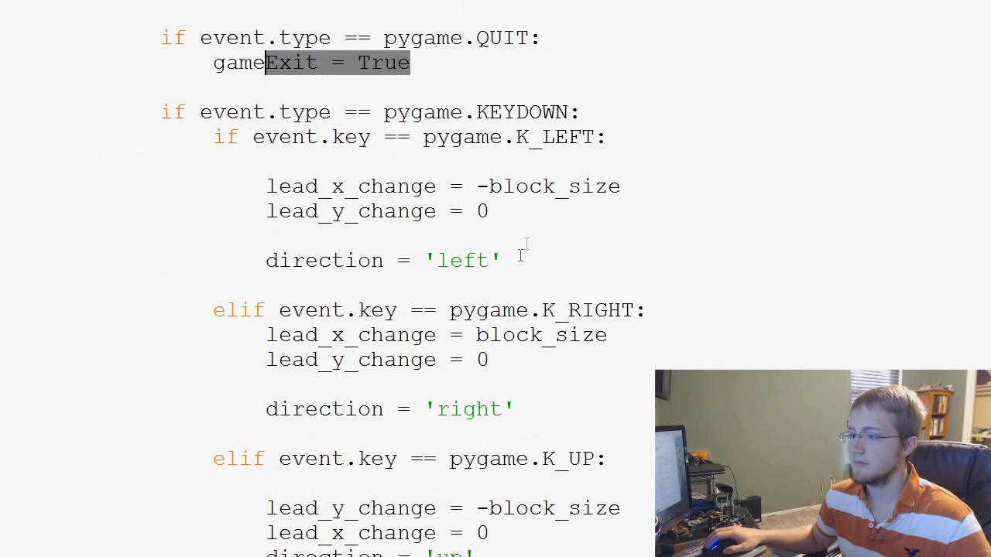
Replace the K_LEFT, K_RIGHT, K_UP and K_DOWN branch bodies with pass
drag(267, 186, 499, 260)
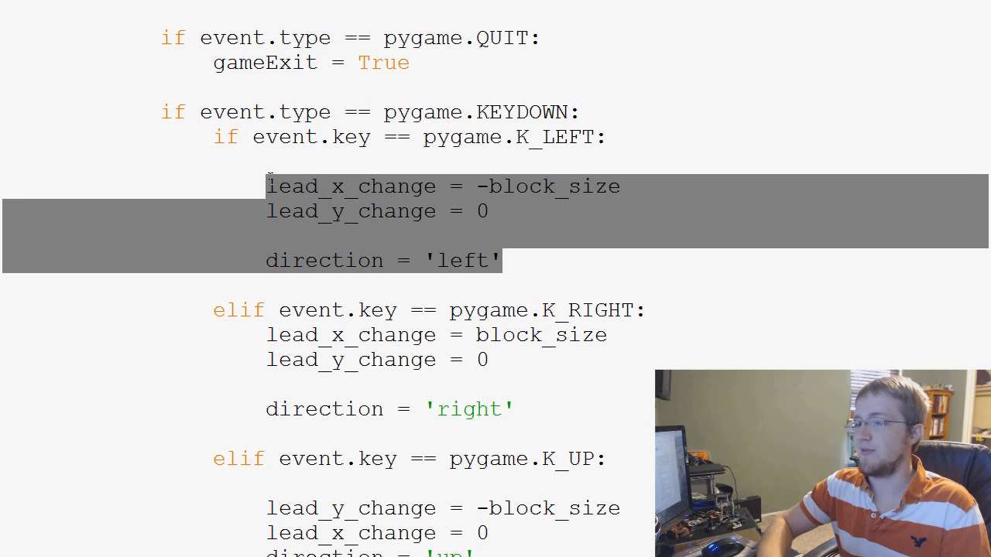
text(pass)
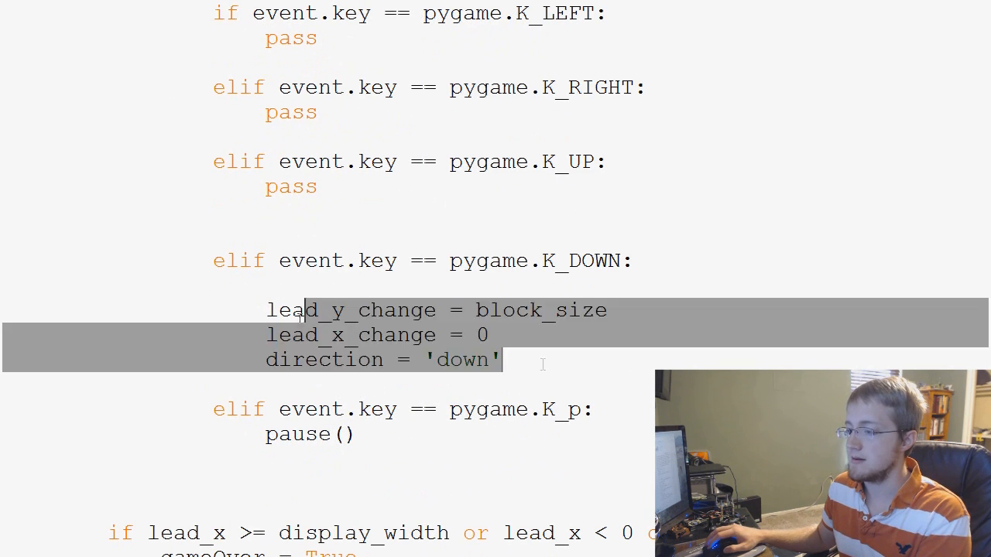
click(632, 261)
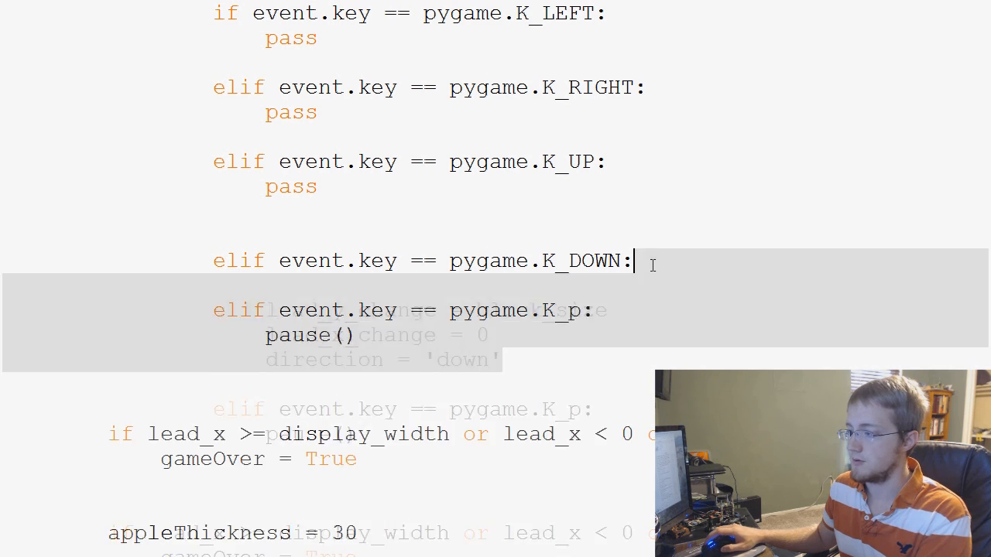
text(pass)
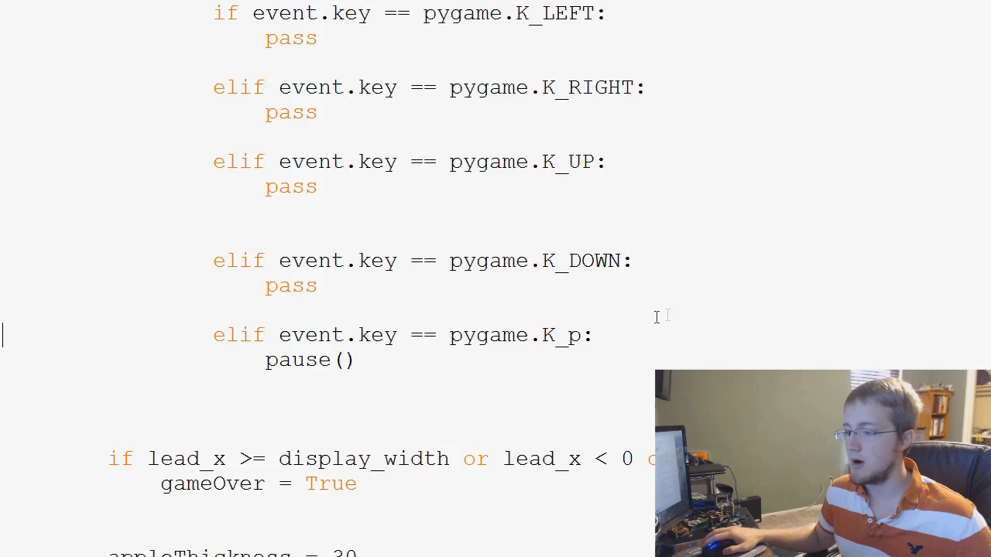
Remove the boundary, apple-collision, lead_x/lead_y, snakeHead/snakeList, snake() and score() code from gameLoop
scroll(down, 3)
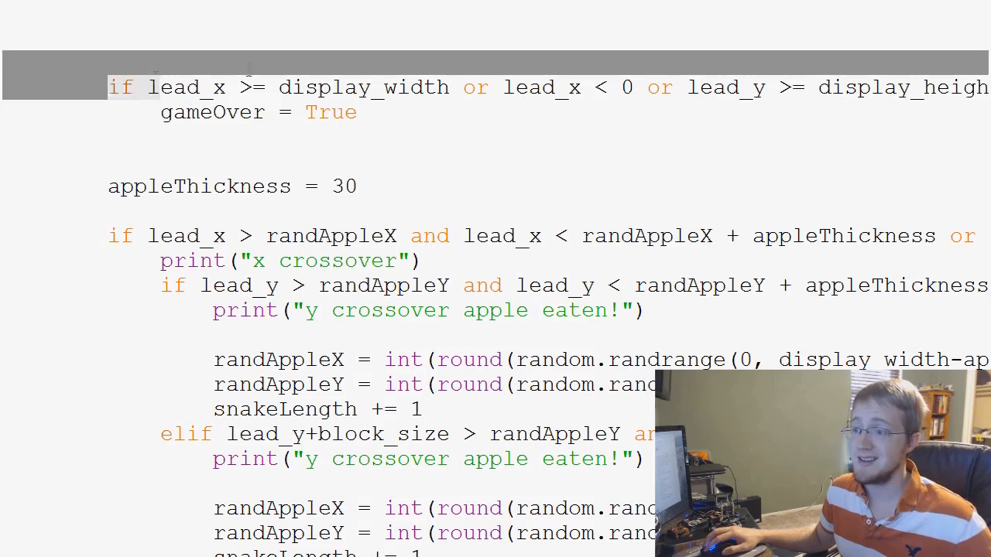
scroll(down, 3)
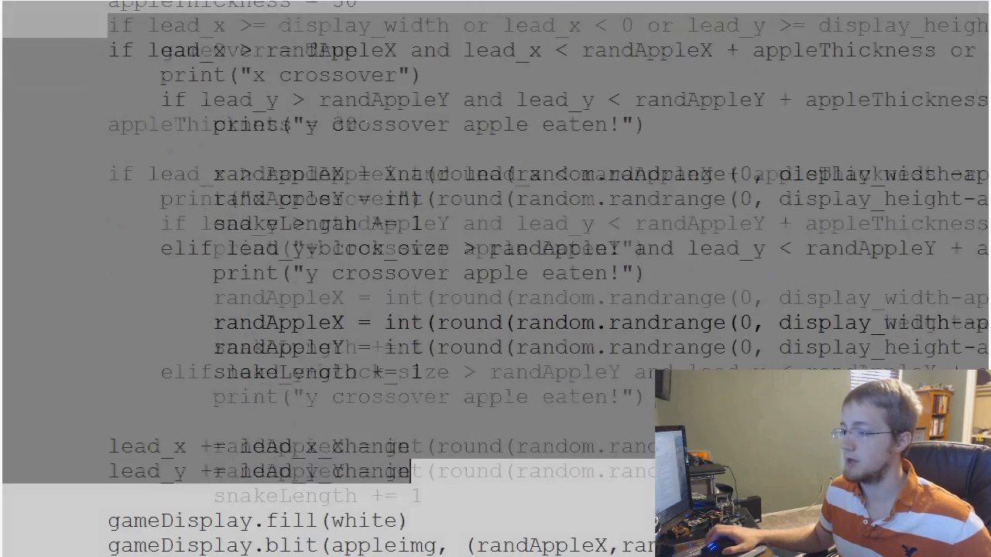
scroll(down, 3)
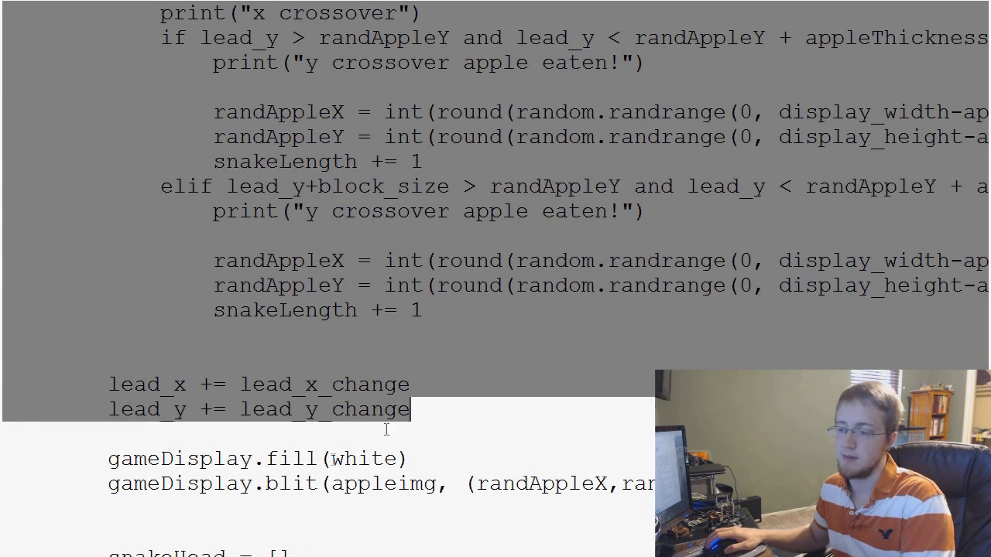
scroll(down, 3)
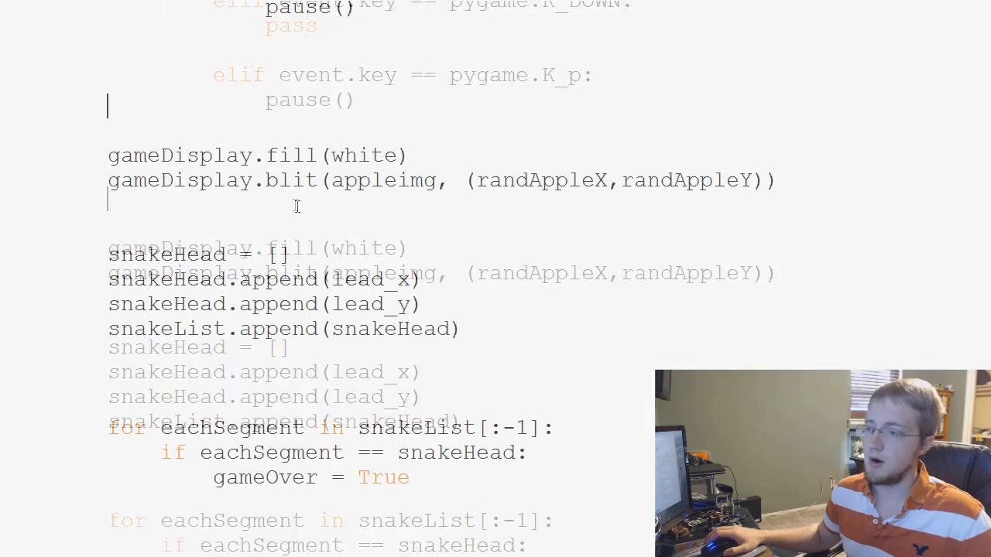
scroll(down, 3)
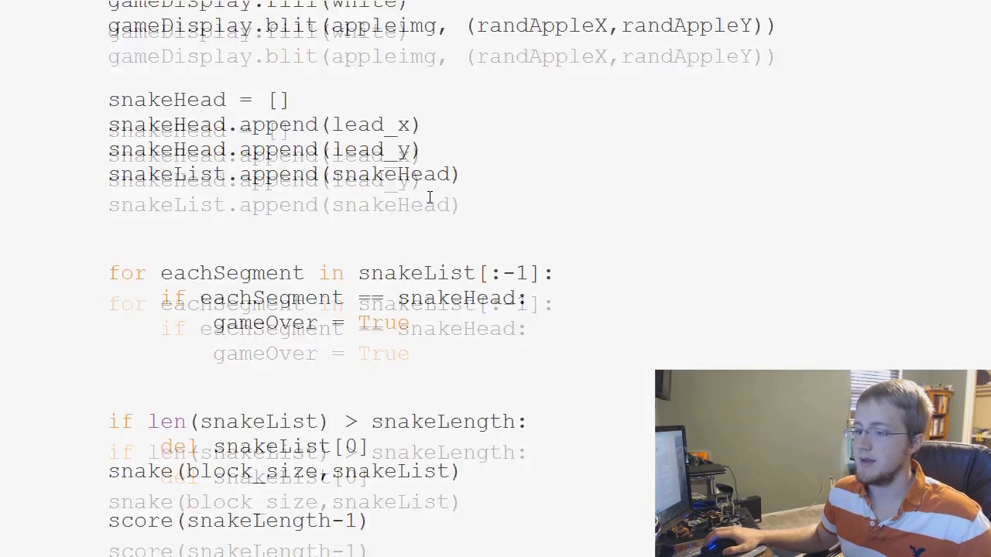
scroll(down, 3)
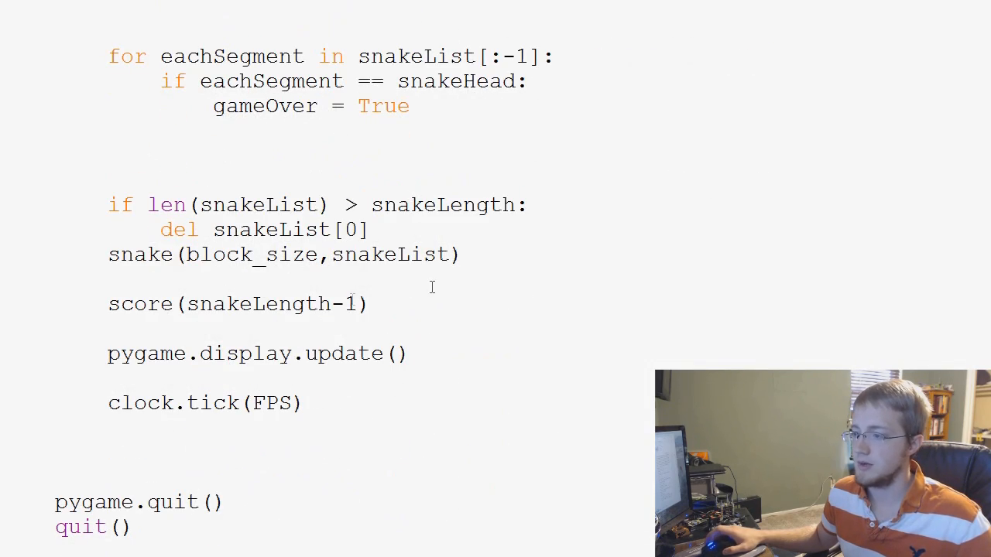
scroll(up, 3)
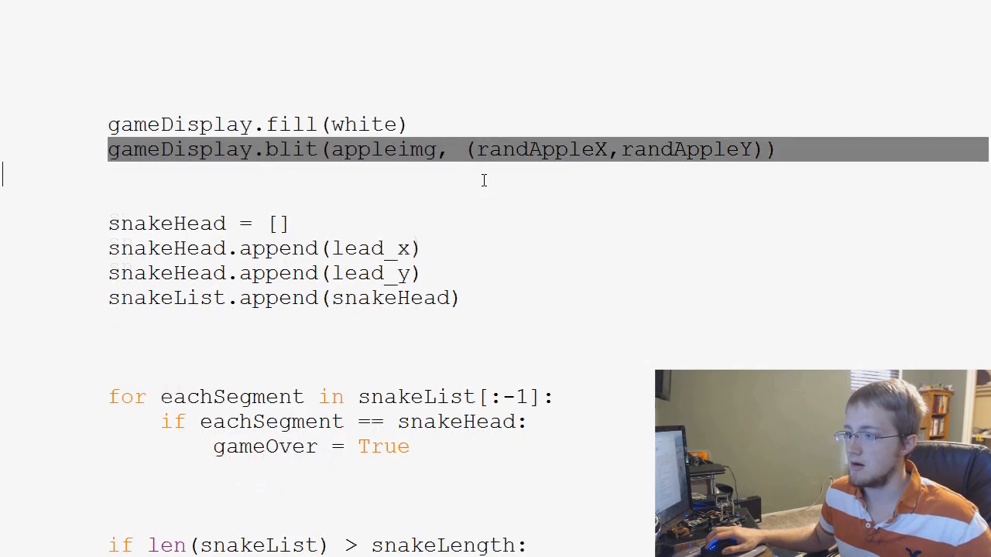
scroll(down, 3)
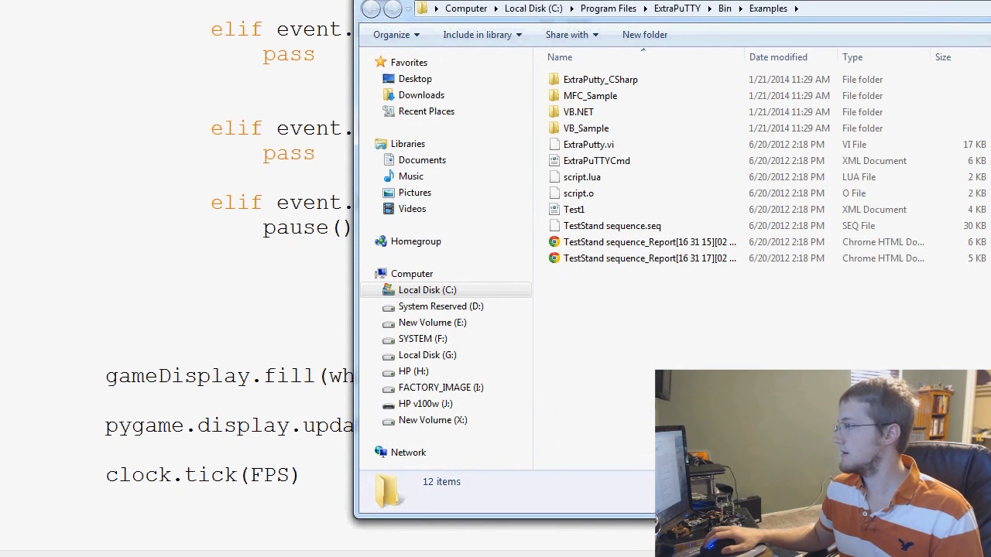
Add the missing closing parenthesis to gameDisplay.fill(white)
scroll(down, 3)
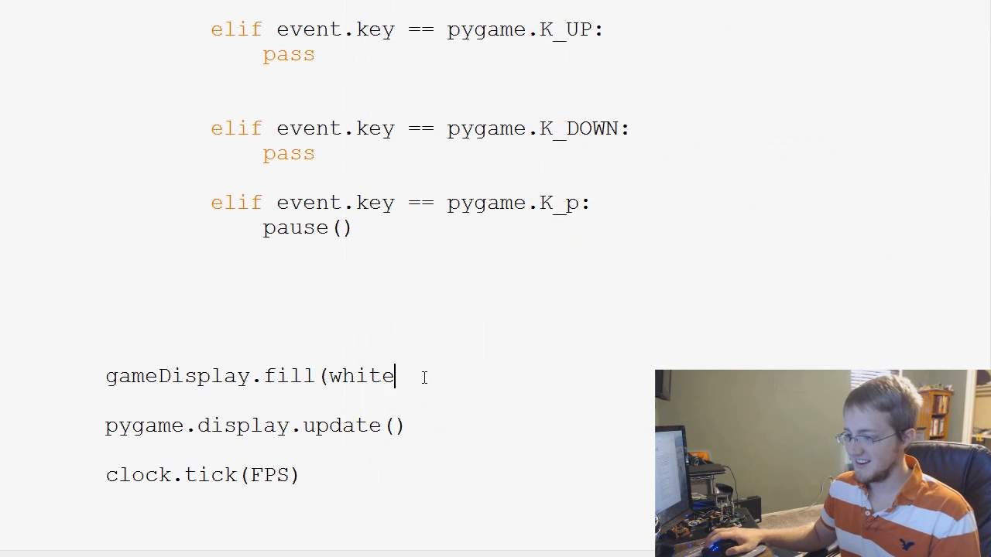
text())
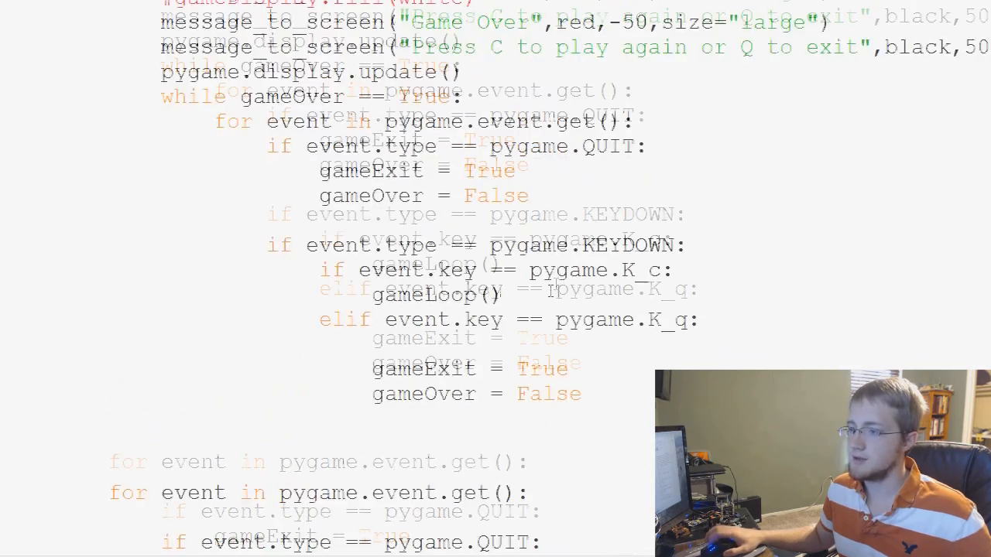
scroll(down, 3)
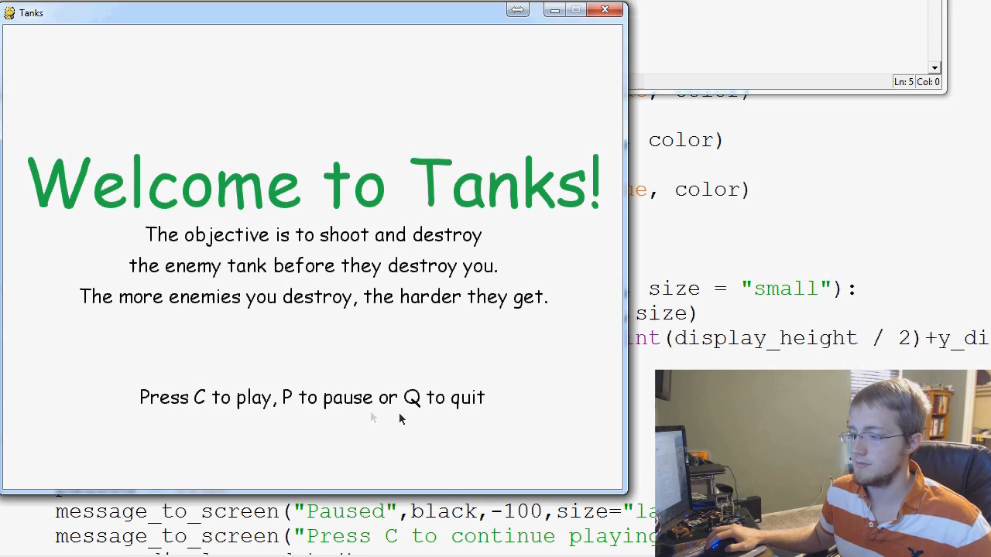
Run the Tanks game, leave the welcome screen with C, then close the window
key(c)
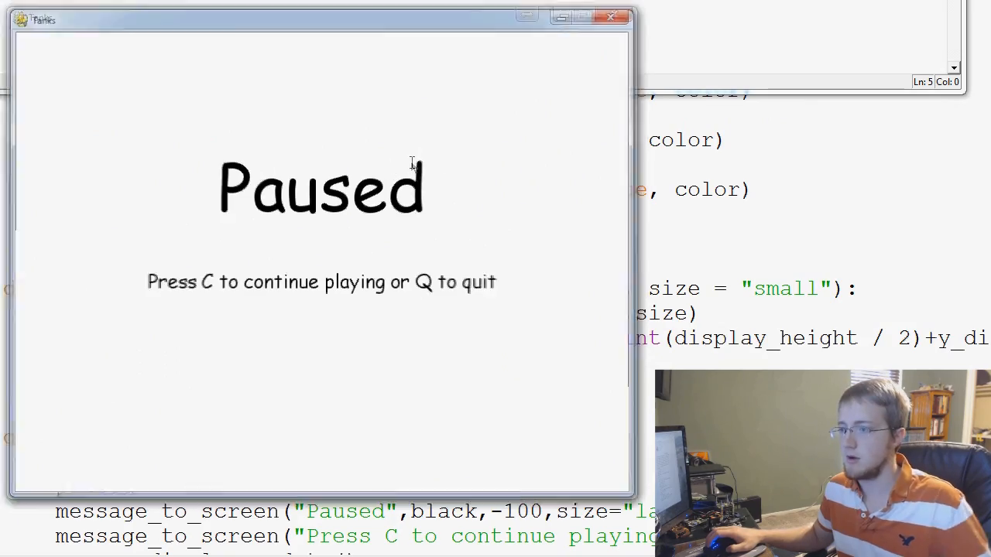
click(605, 19)
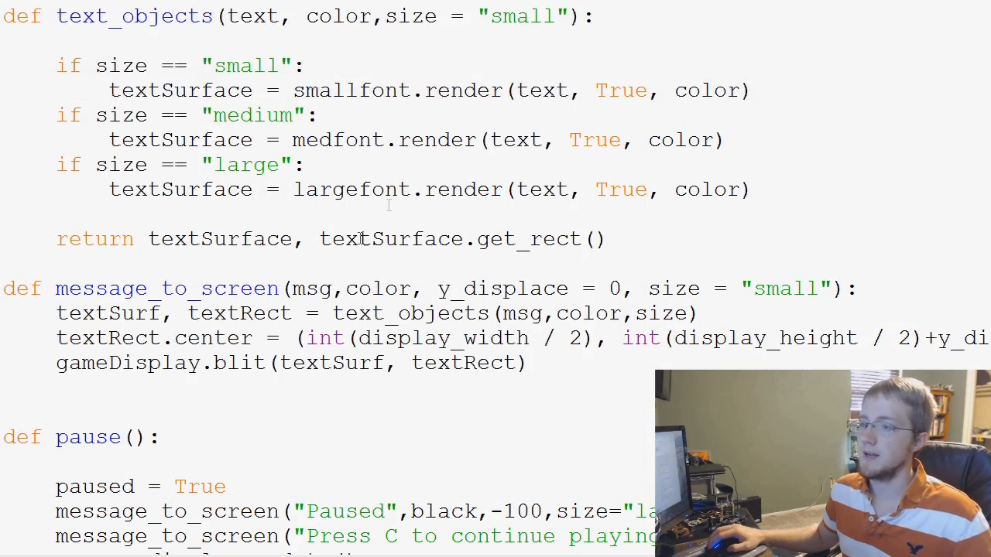
scroll(down, 3)
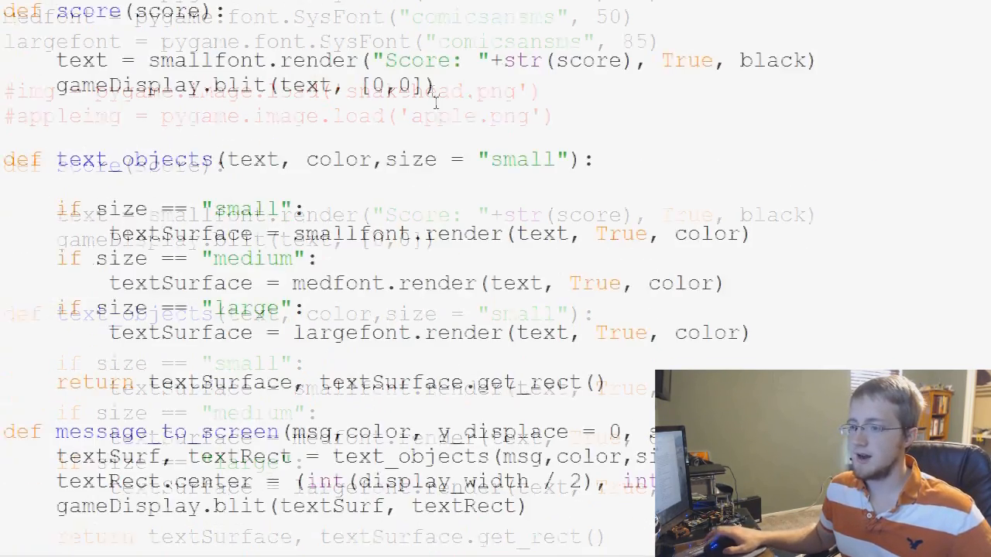
scroll(down, 3)
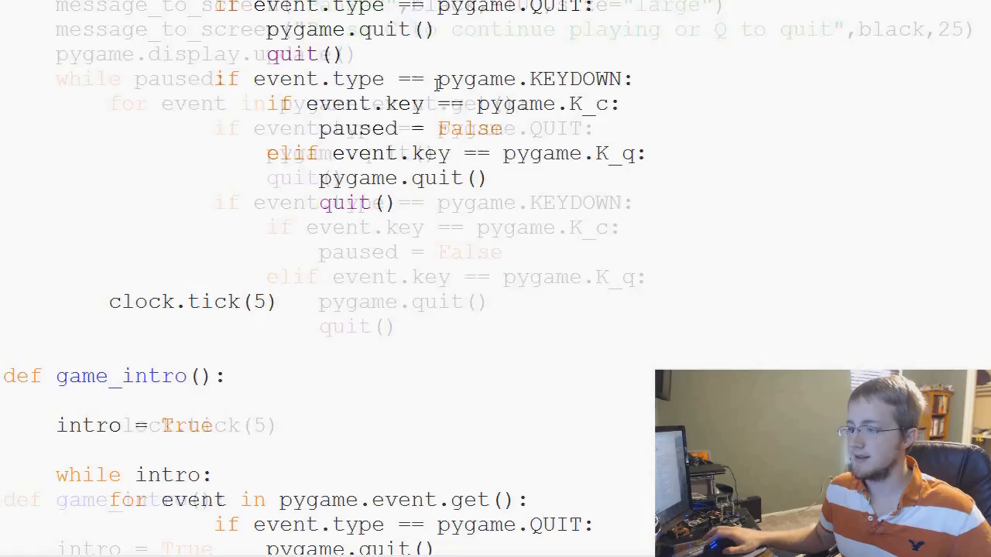
scroll(down, 3)
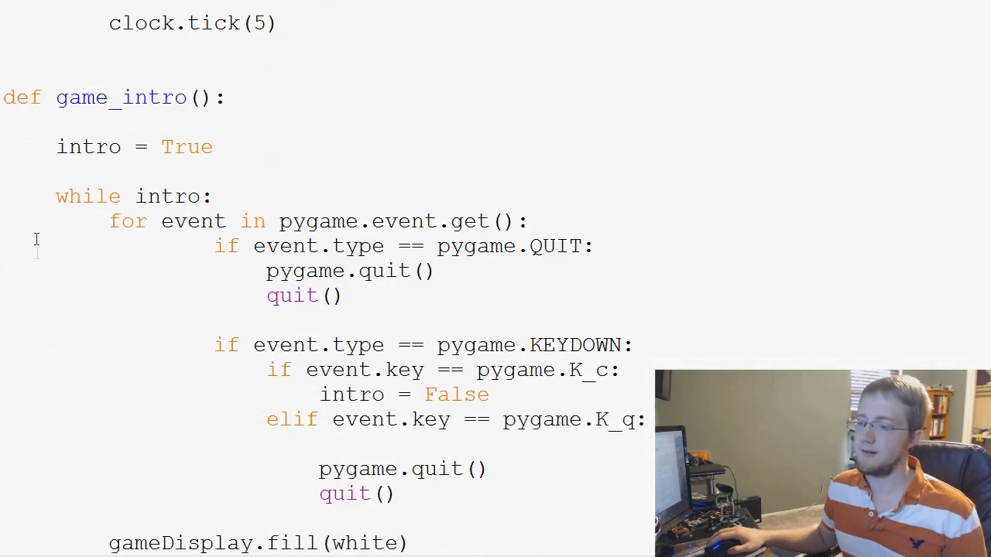
scroll(down, 3)
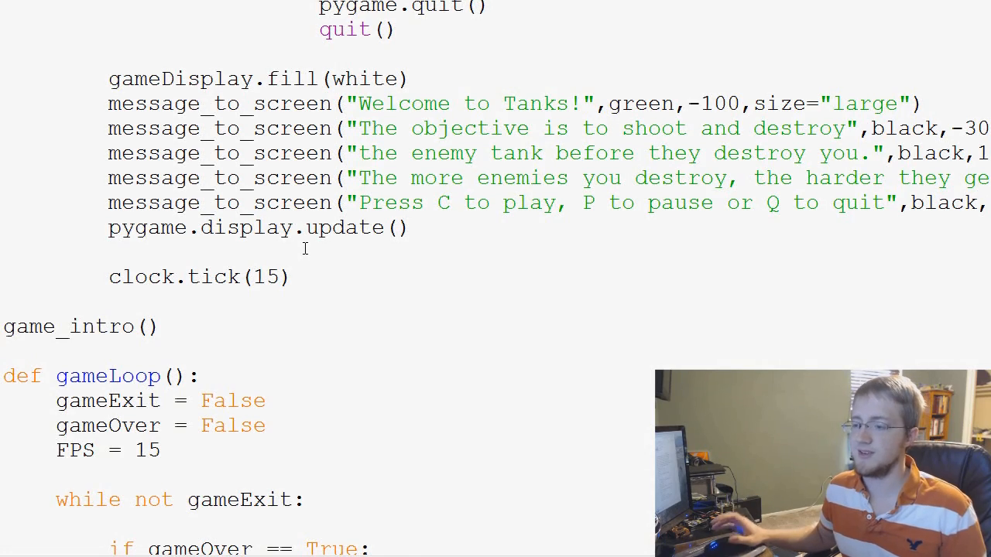
scroll(down, 3)
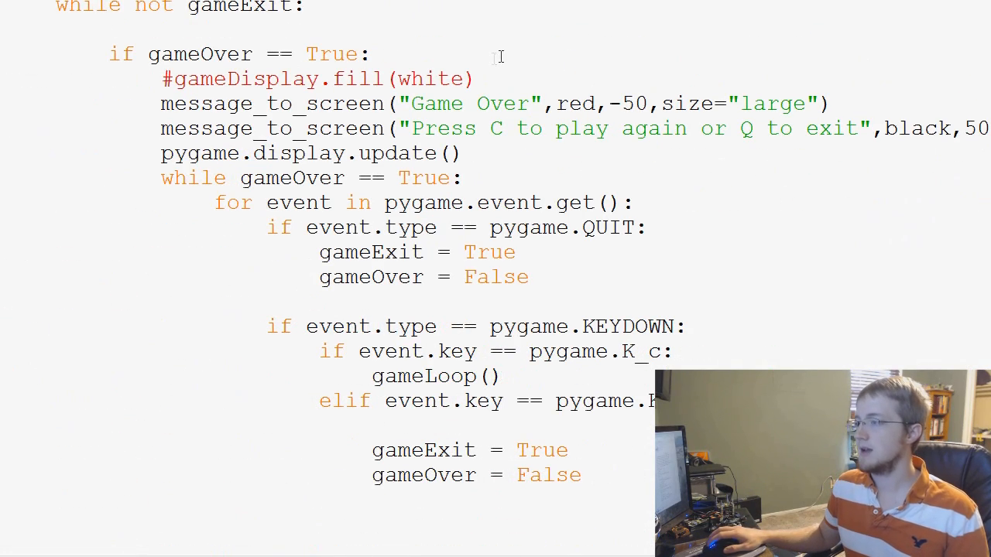